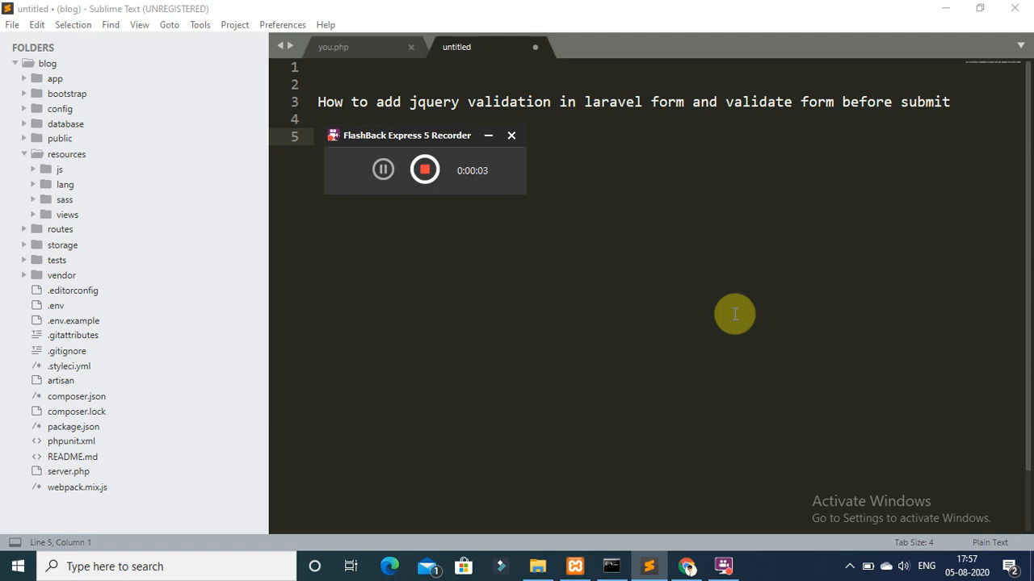
pyautogui.moveTo(708, 310)
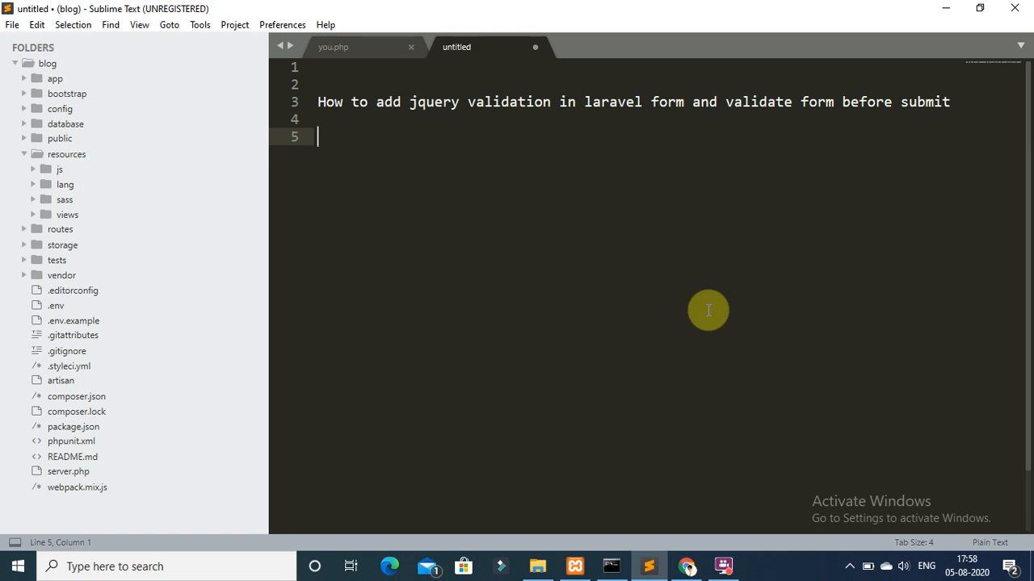
pyautogui.moveTo(604, 274)
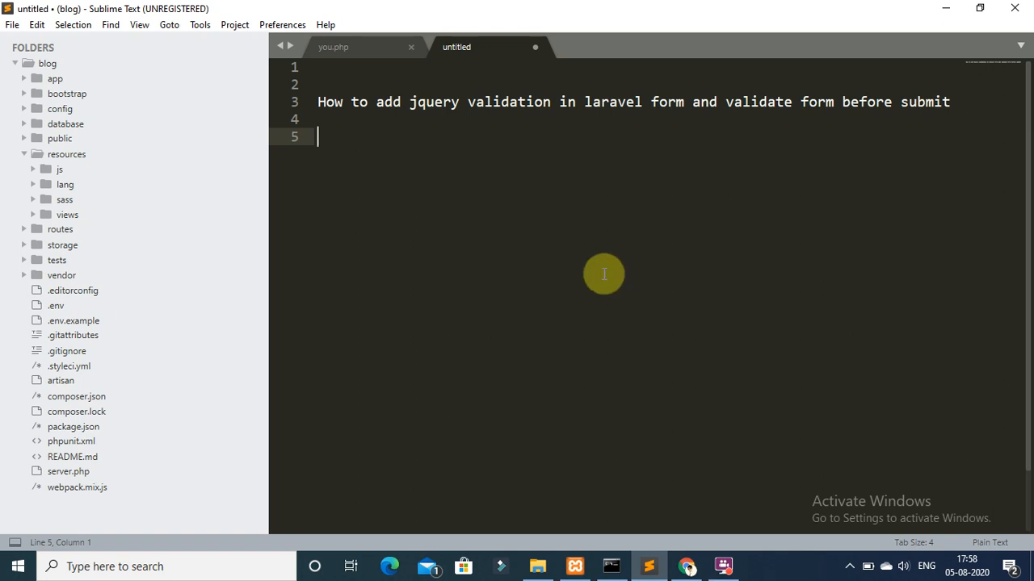
pyautogui.moveTo(689, 566)
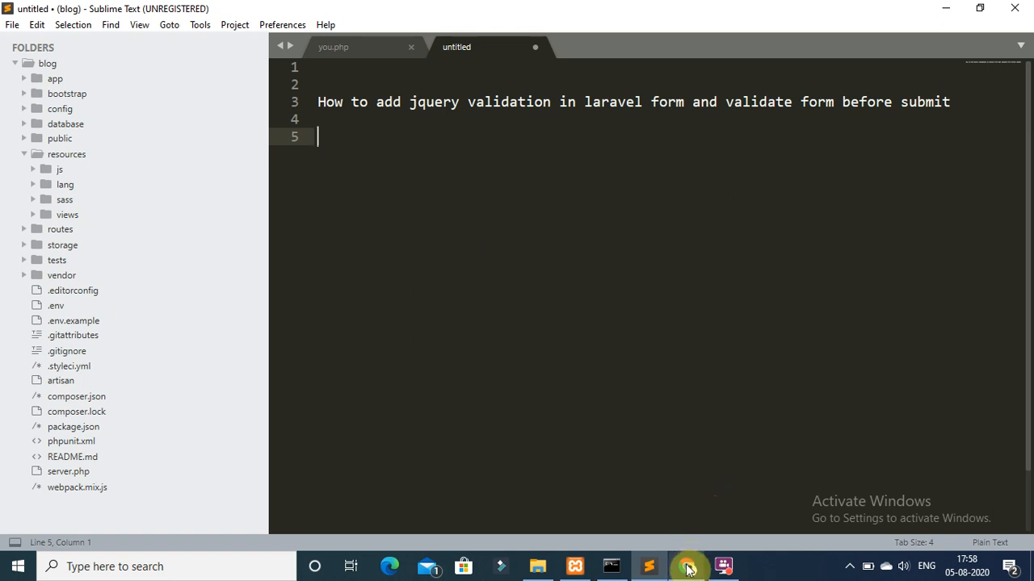
# Step: Bring Chrome forward and reload the 127.0.0.1:8000 contact form to clear its errors
pyautogui.click(688, 566)
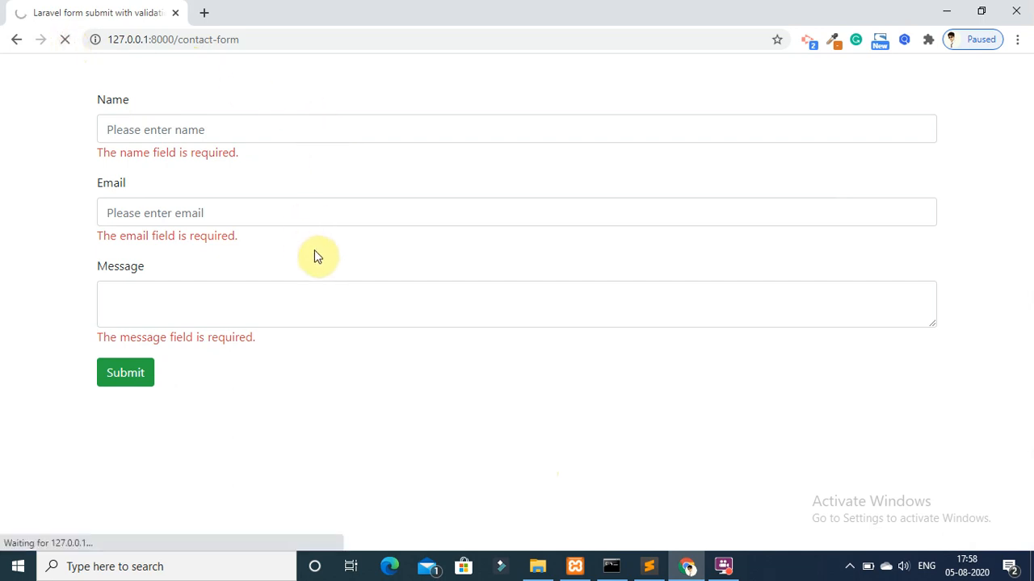
pyautogui.click(64, 39)
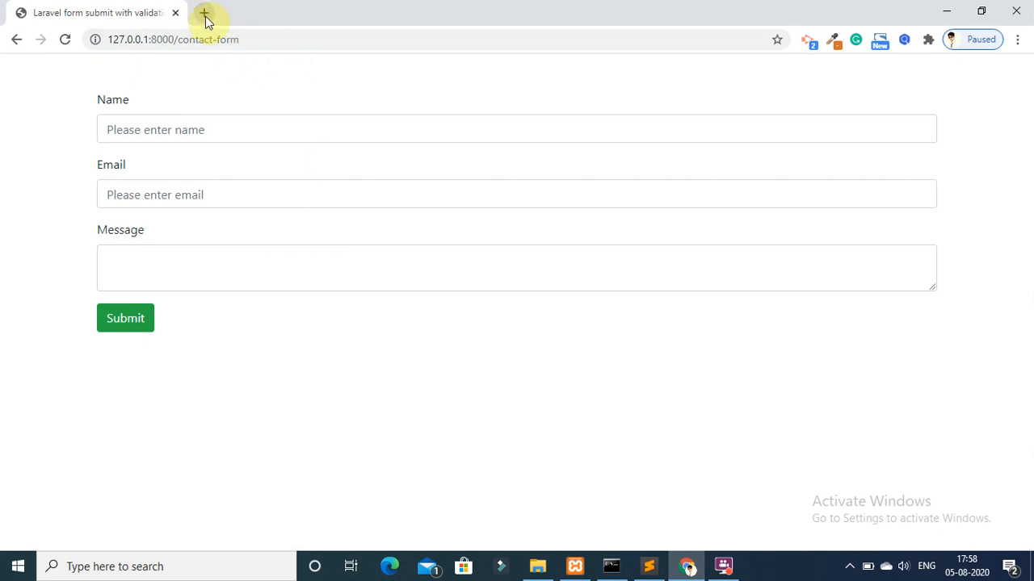
# Step: Search Google for 'jquery validate js cdn' and open cdnjs's jquery-validate 1.19.2 file list
pyautogui.click(204, 12)
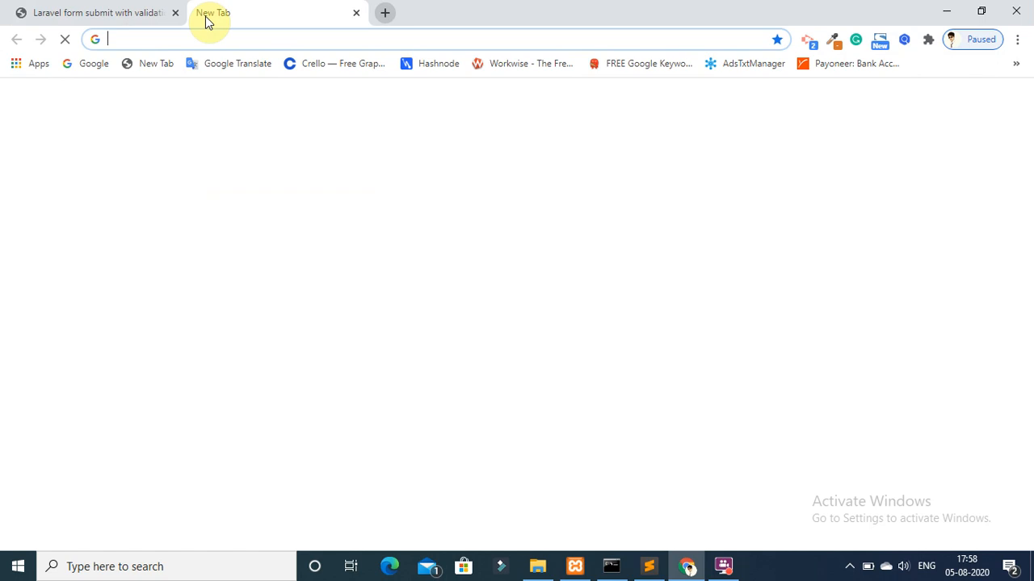
pyautogui.write('jquery validate js cdn')
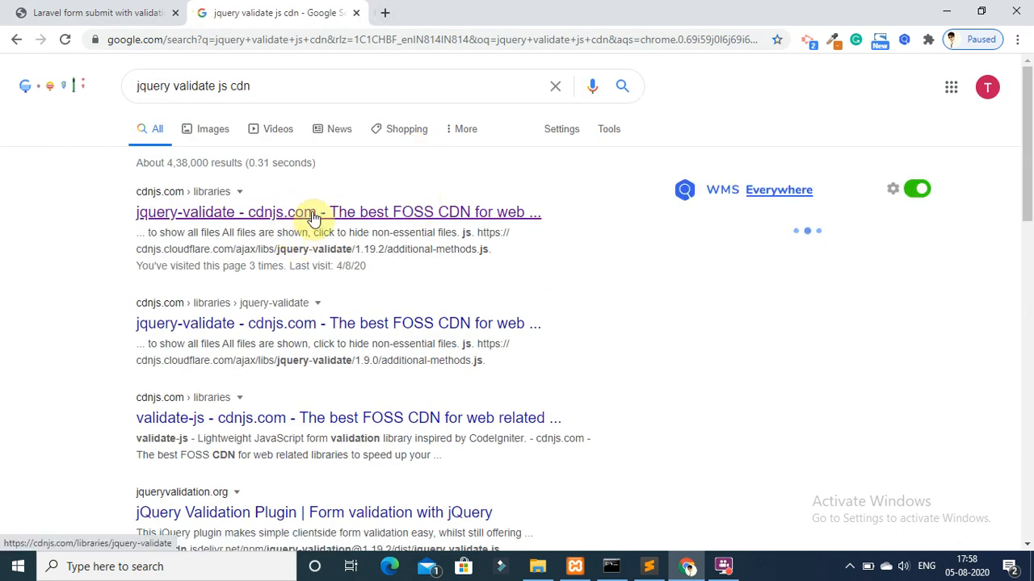
pyautogui.click(313, 211)
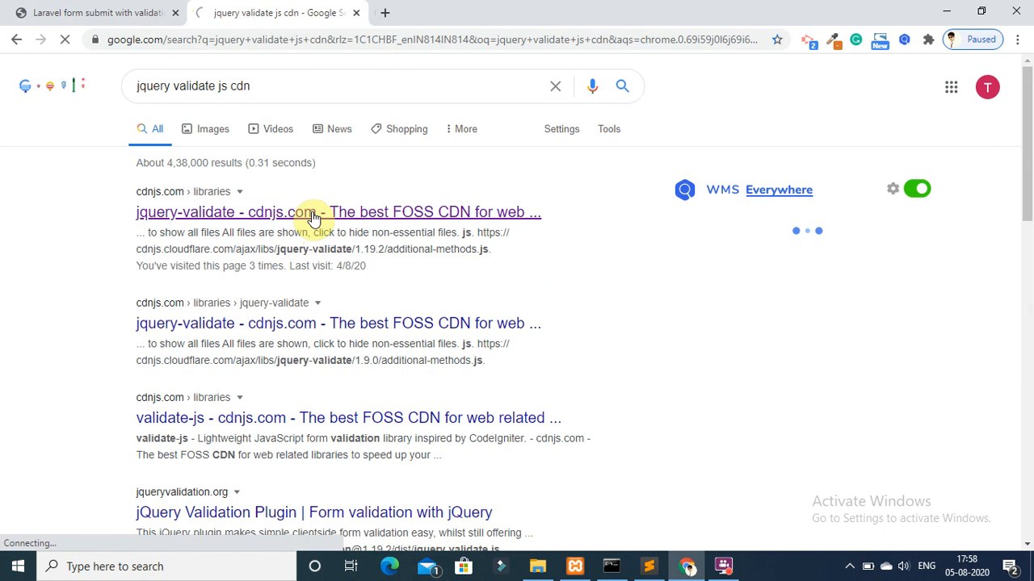
pyautogui.click(311, 211)
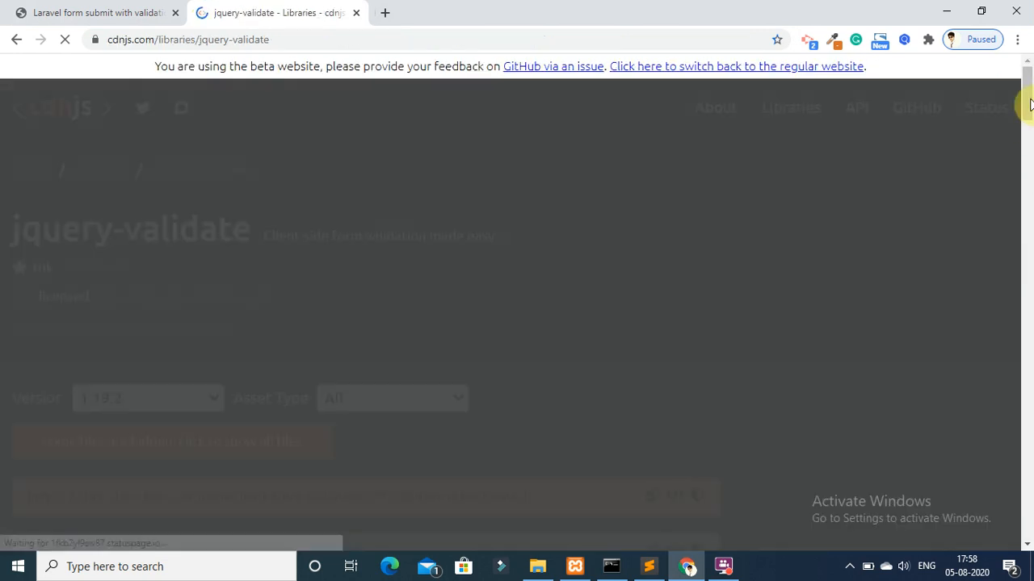
pyautogui.scroll(-3)
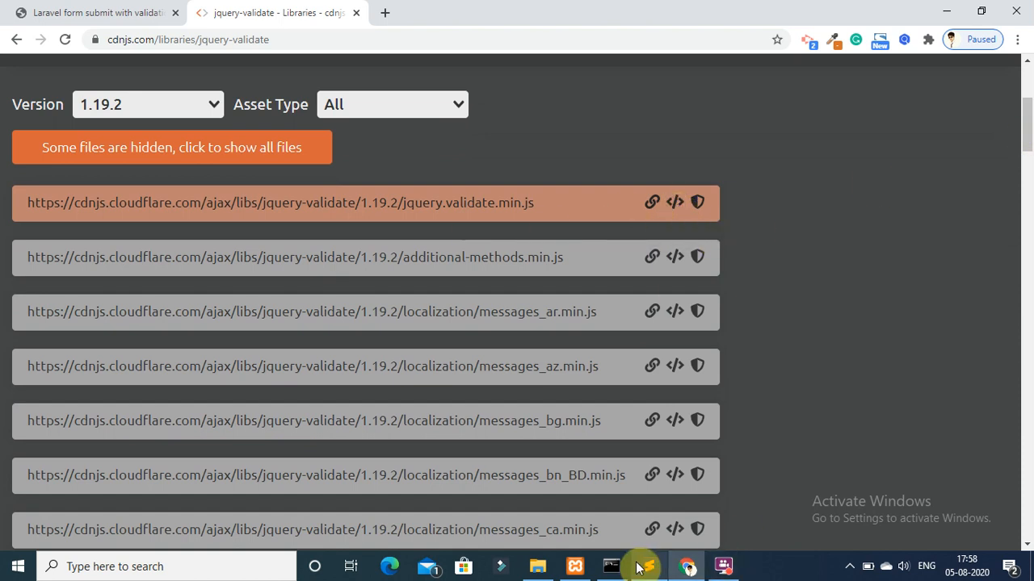
pyautogui.click(648, 566)
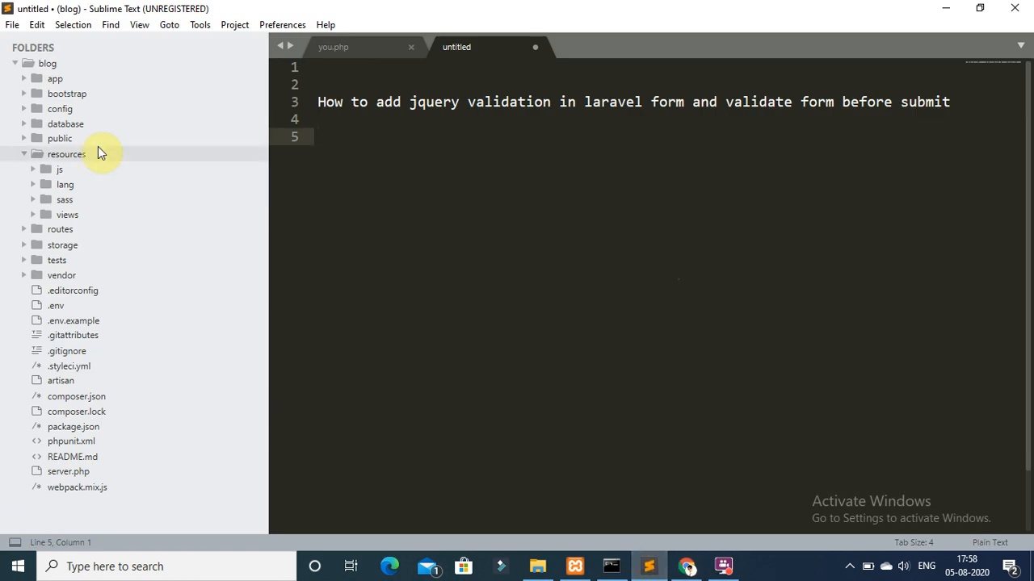
# Step: Open contact.blade.php from resources > views and add the jquery.validate.min.js script include
pyautogui.click(66, 154)
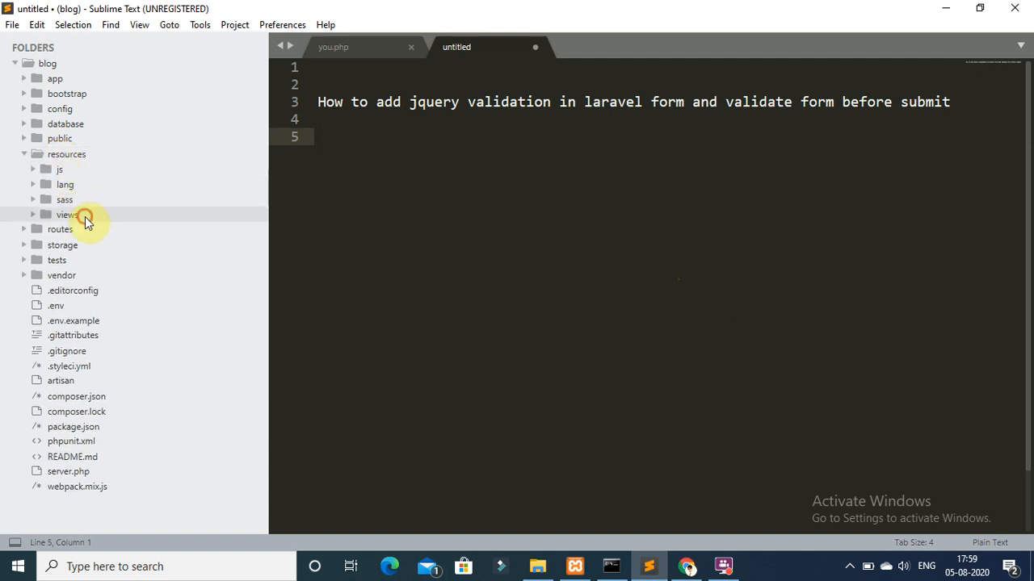
pyautogui.doubleClick(101, 229)
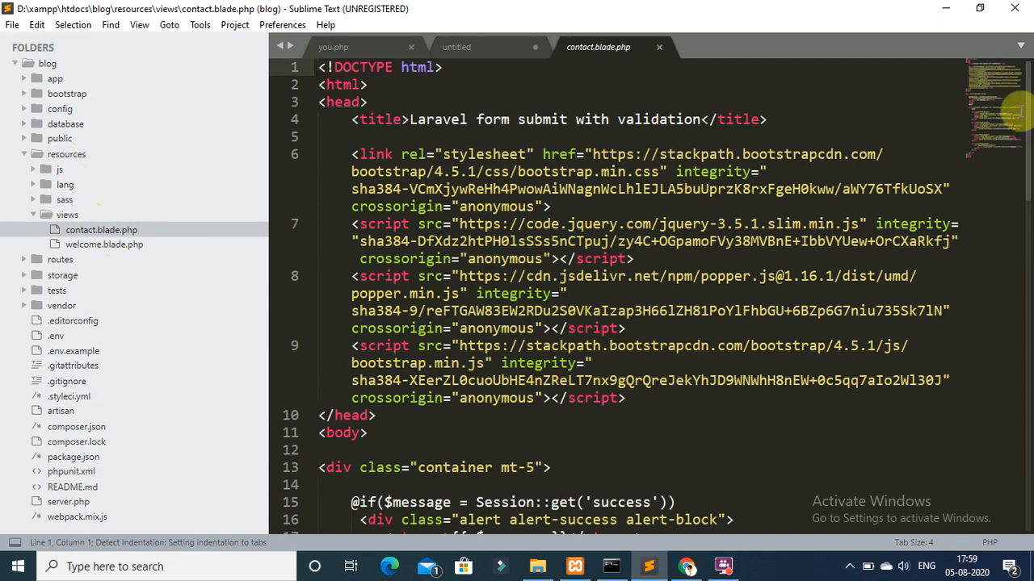
pyautogui.scroll(-3)
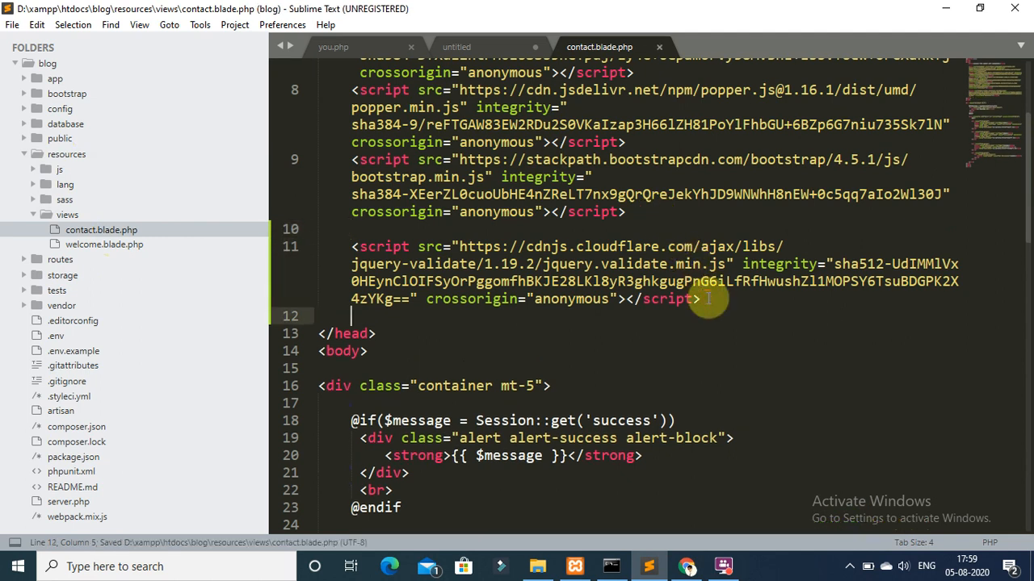
pyautogui.scroll(-3)
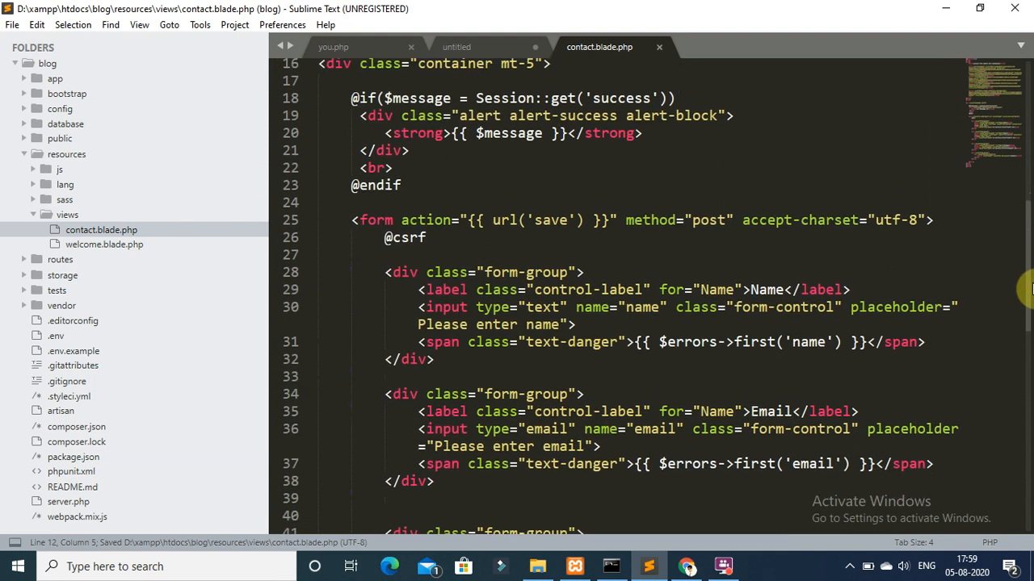
pyautogui.scroll(-3)
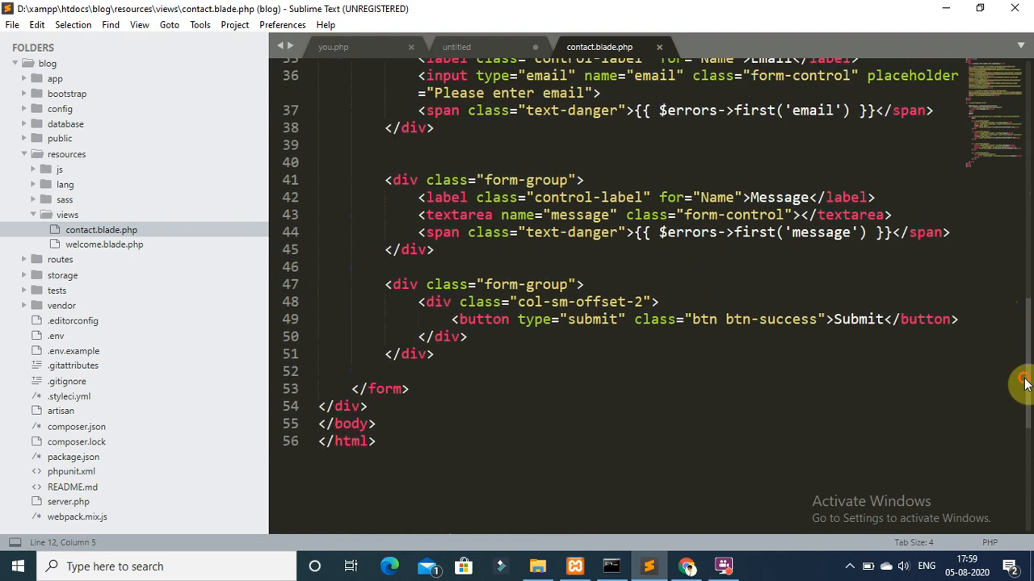
# Step: Start a script block after the closing form tag
pyautogui.click(450, 386)
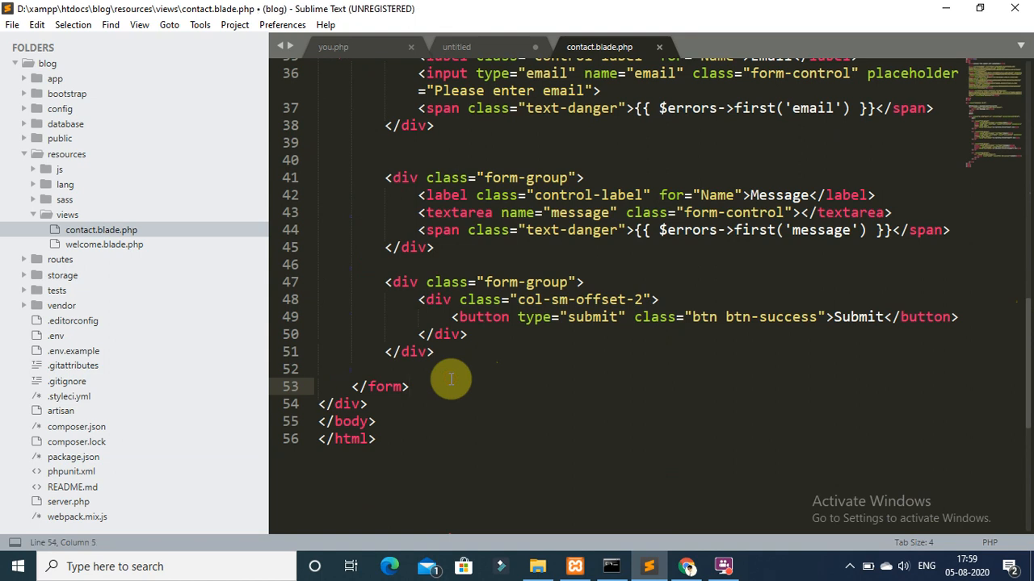
pyautogui.write('<script></script>')
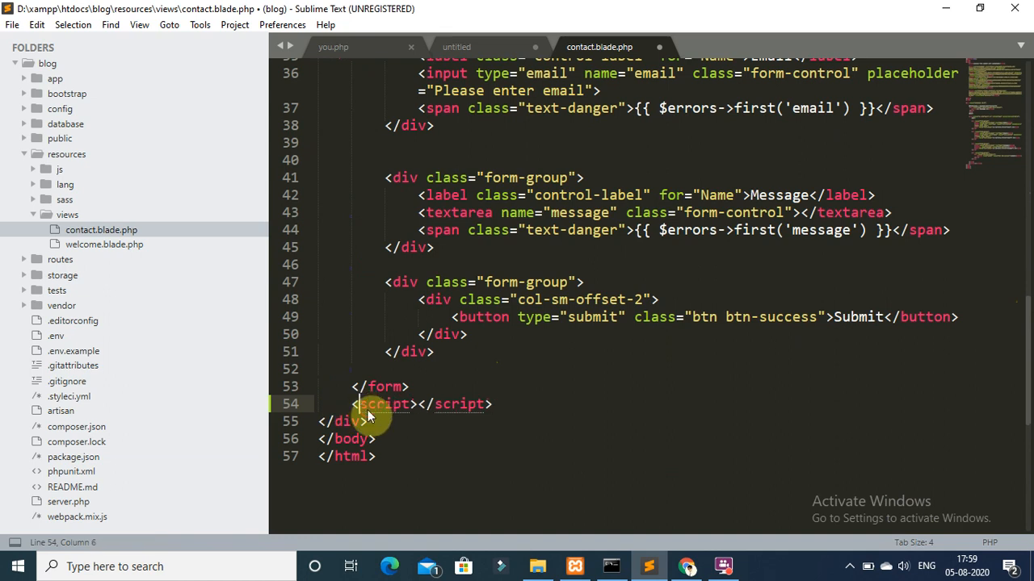
pyautogui.press('enter')
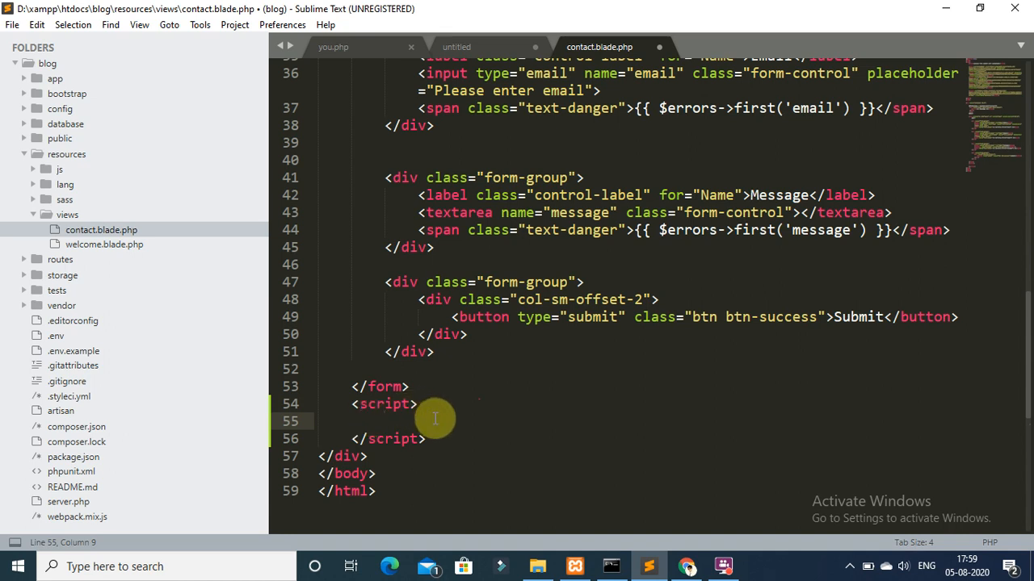
# Step: Type the if($('#contact_form').length > 0) { check inside the script block
pyautogui.write('if()')
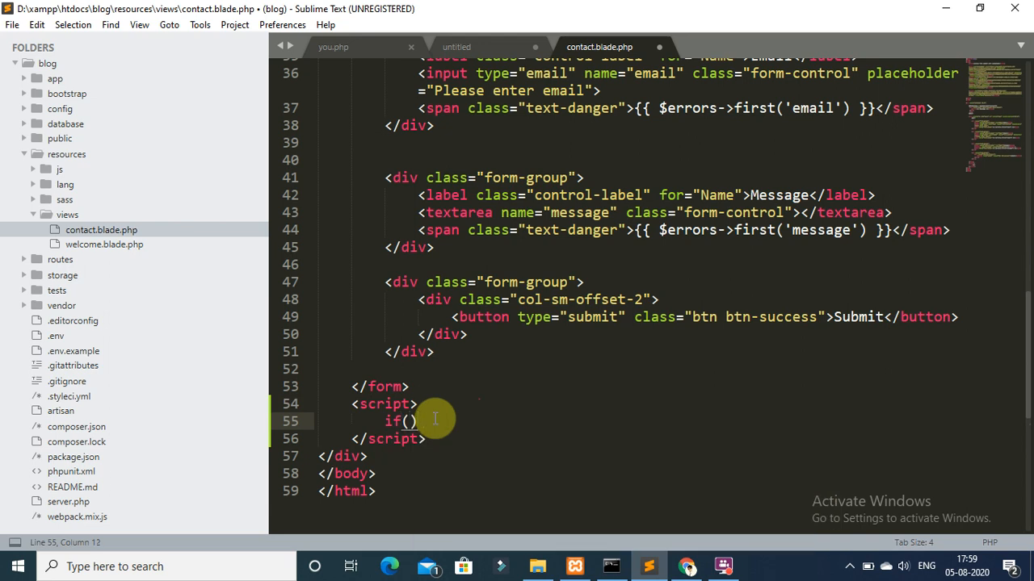
pyautogui.write('()')
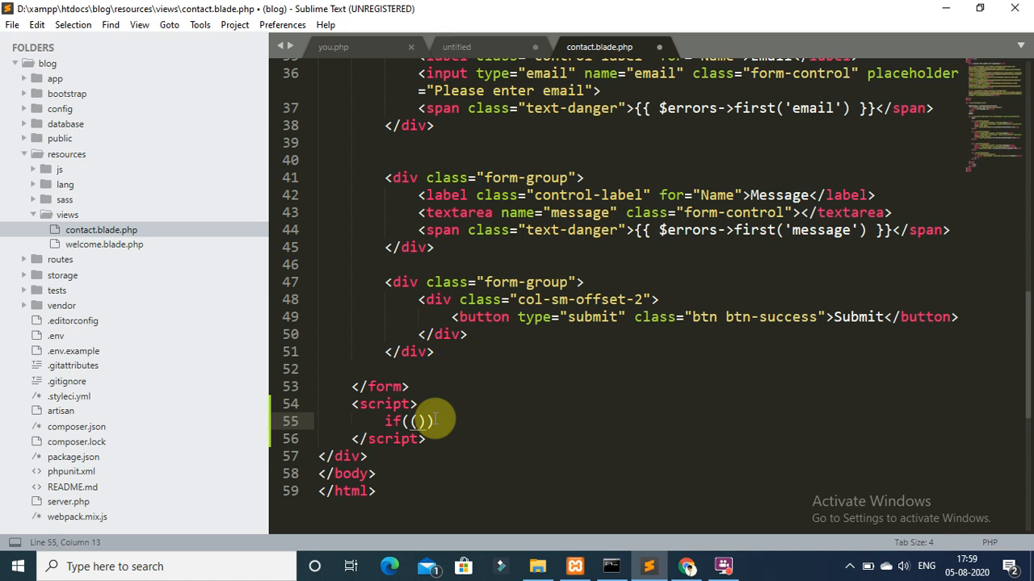
pyautogui.write('$')
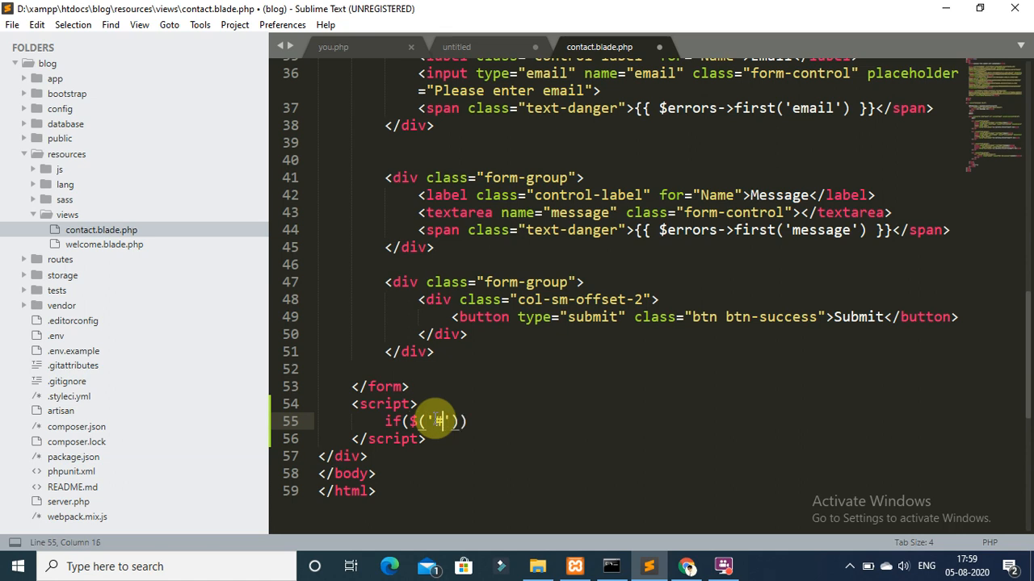
pyautogui.write('contact')
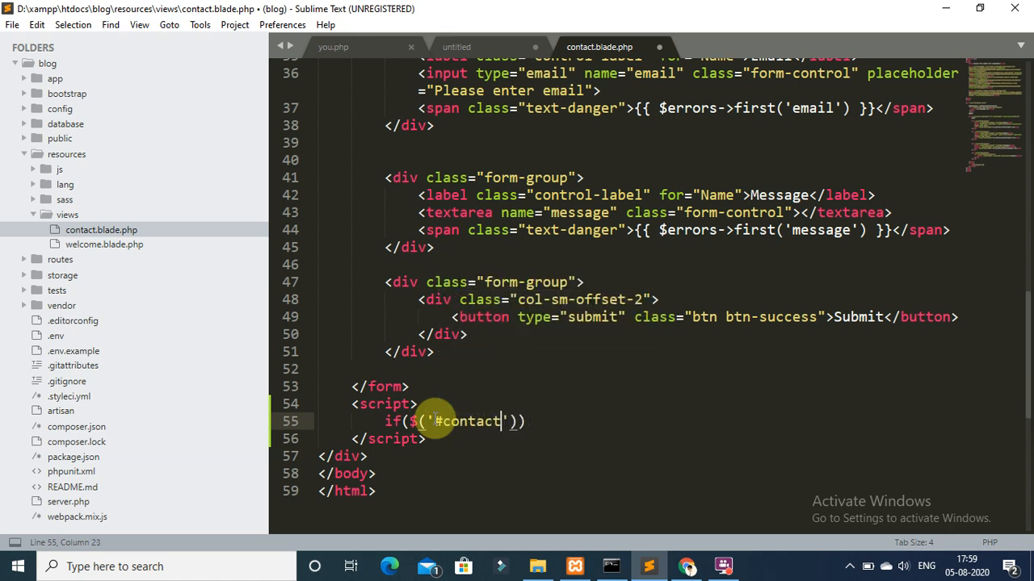
pyautogui.write('_fo')
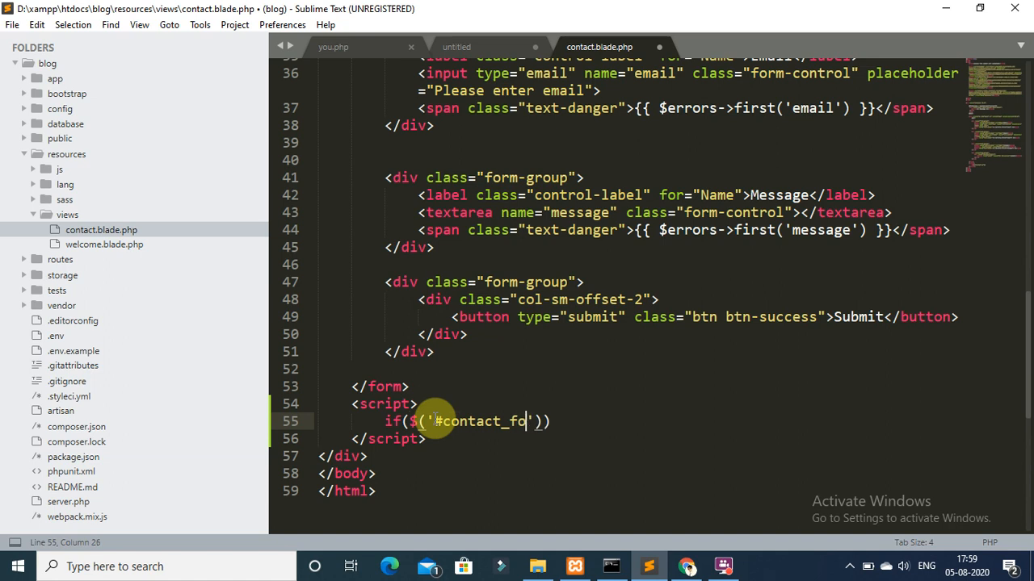
pyautogui.write("rm'")
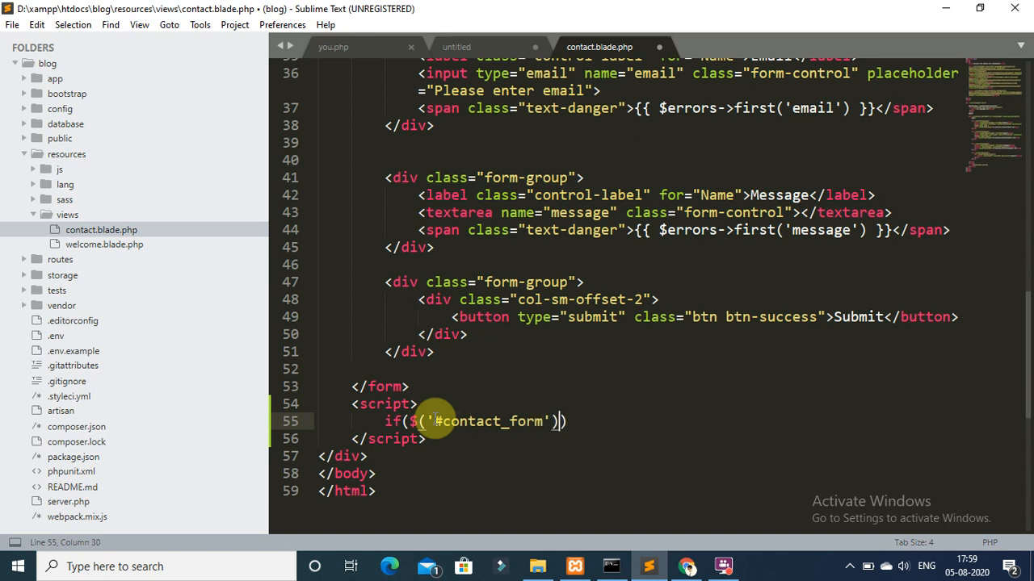
pyautogui.write(')')
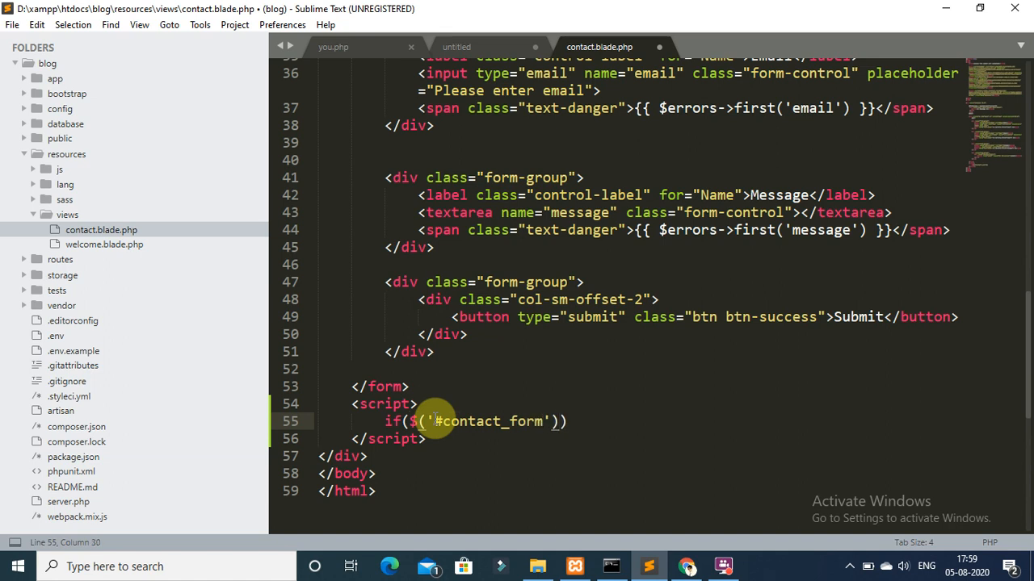
pyautogui.write('. 1')
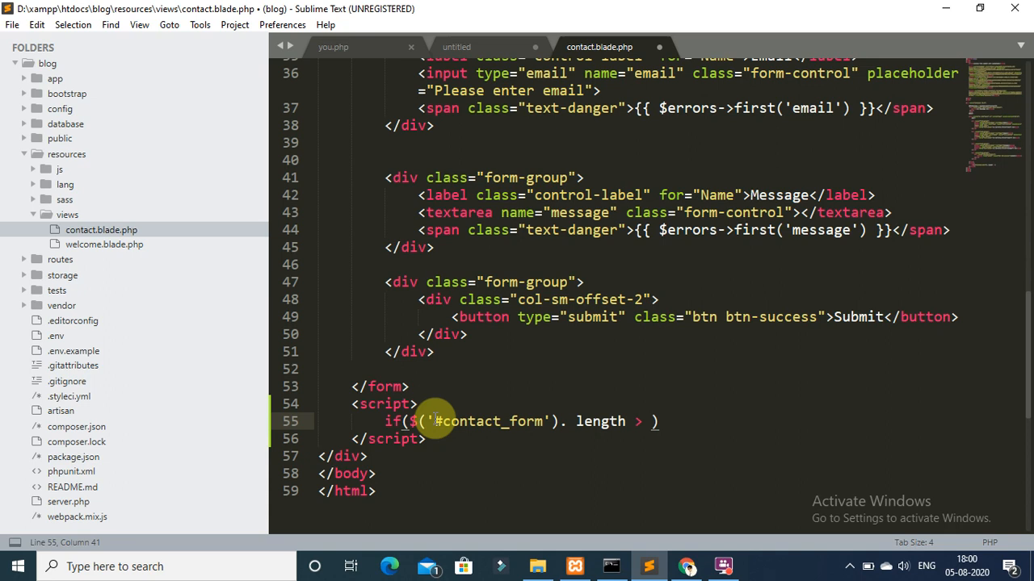
pyautogui.write('0')
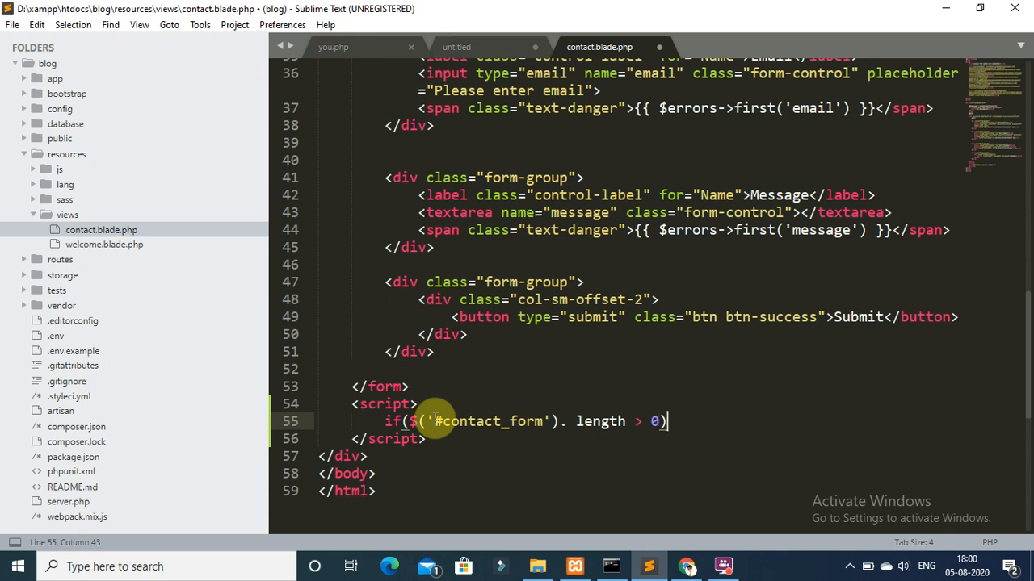
pyautogui.write('{')
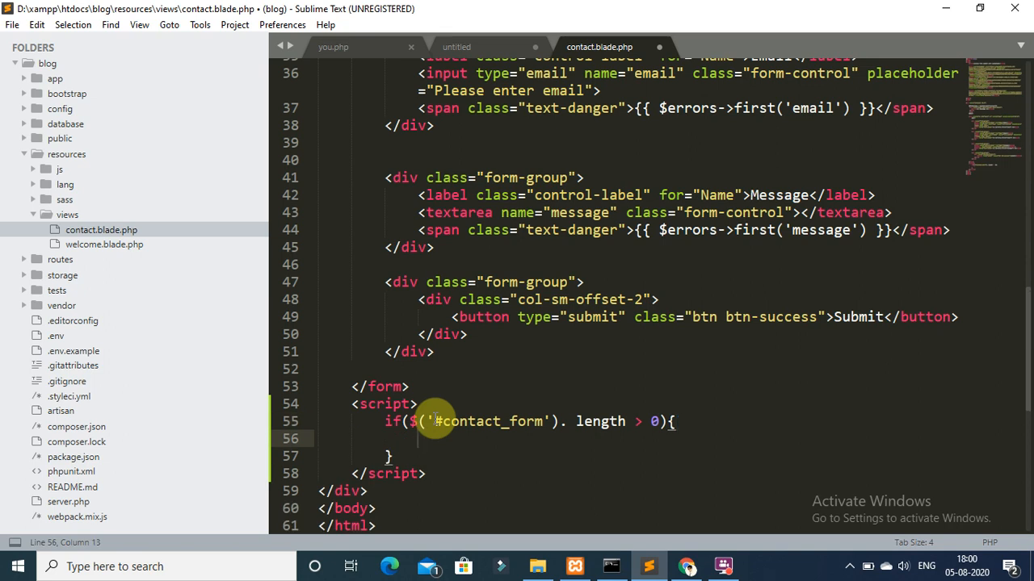
# Step: Call $('#contact_form').validate({ inside the if block
pyautogui.write('$')
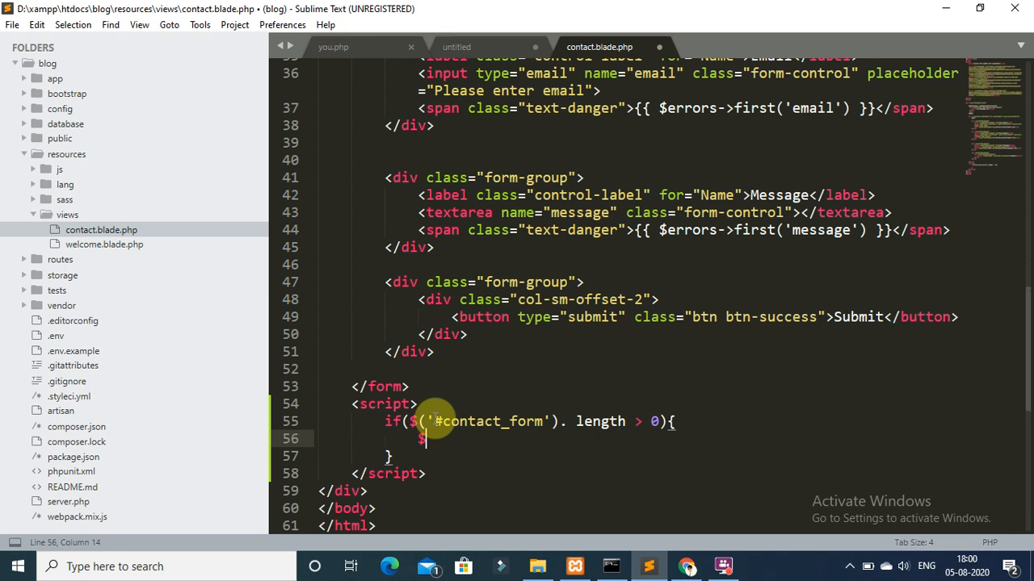
pyautogui.write('()')
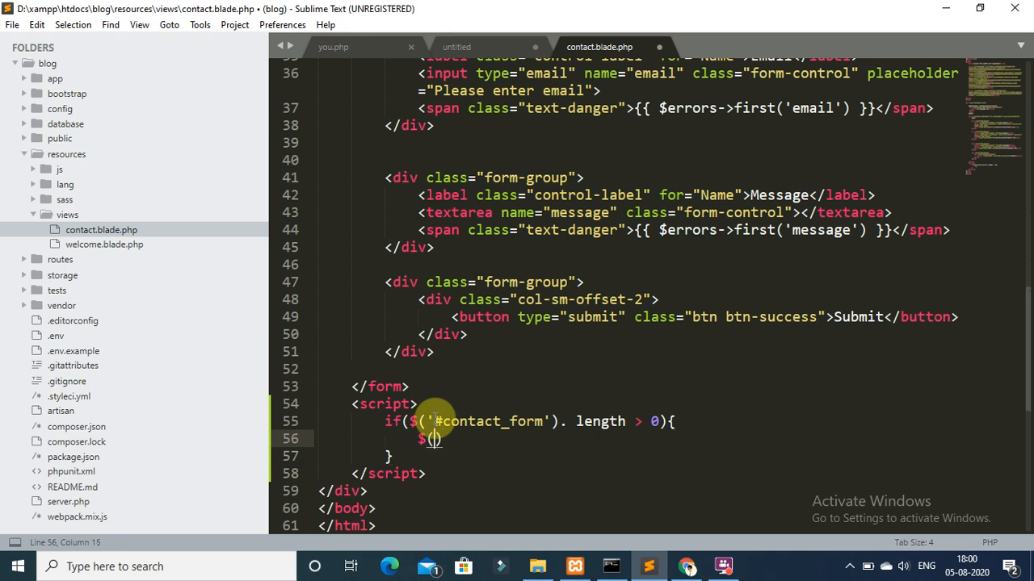
pyautogui.write("''")
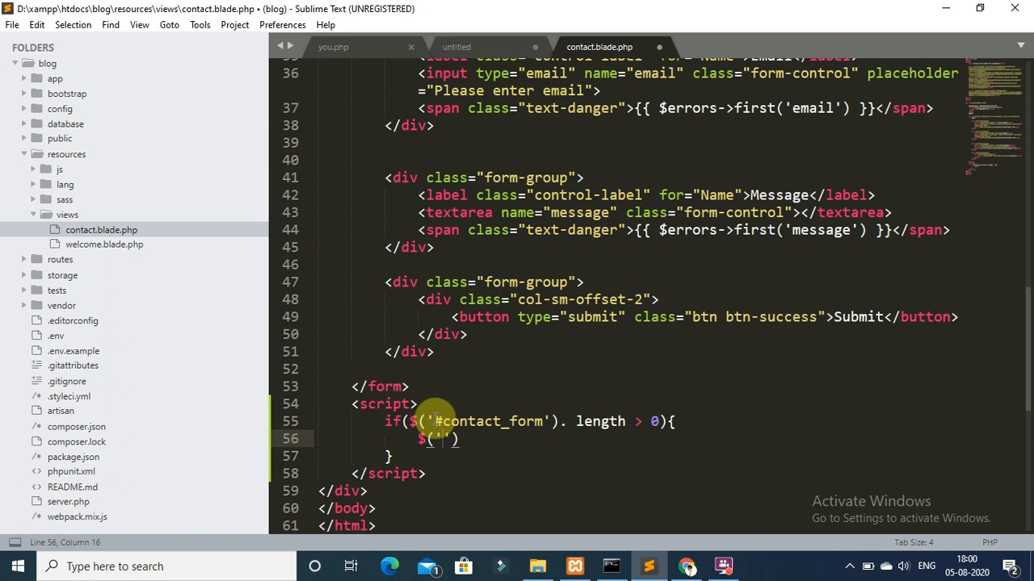
pyautogui.write('contact_form')
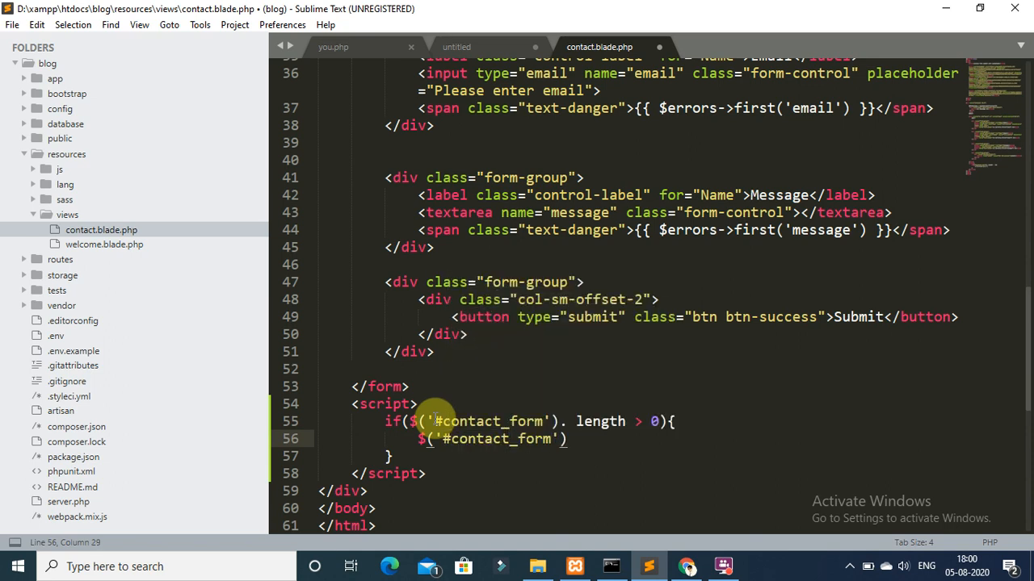
pyautogui.write('.vali')
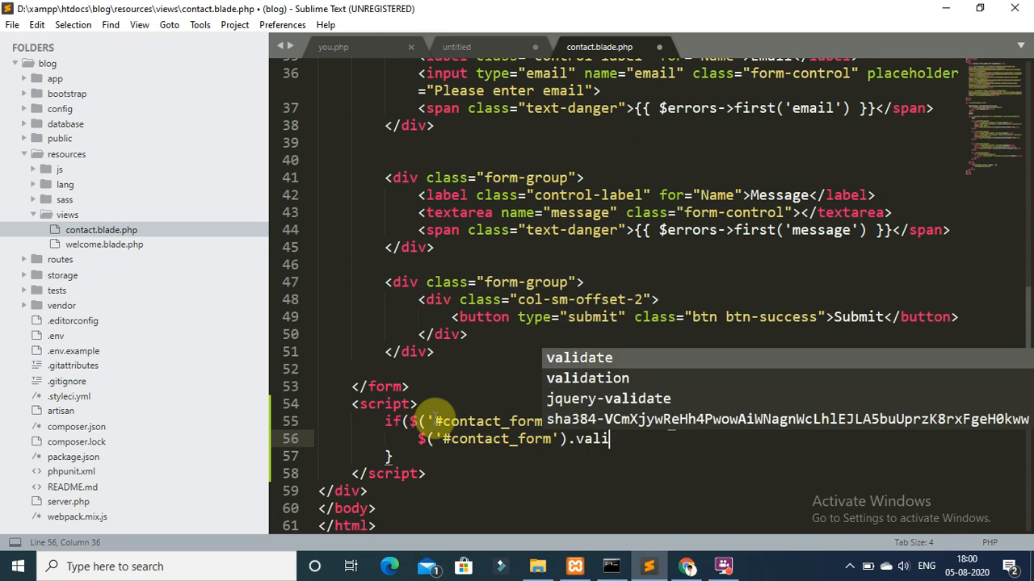
pyautogui.write('date()')
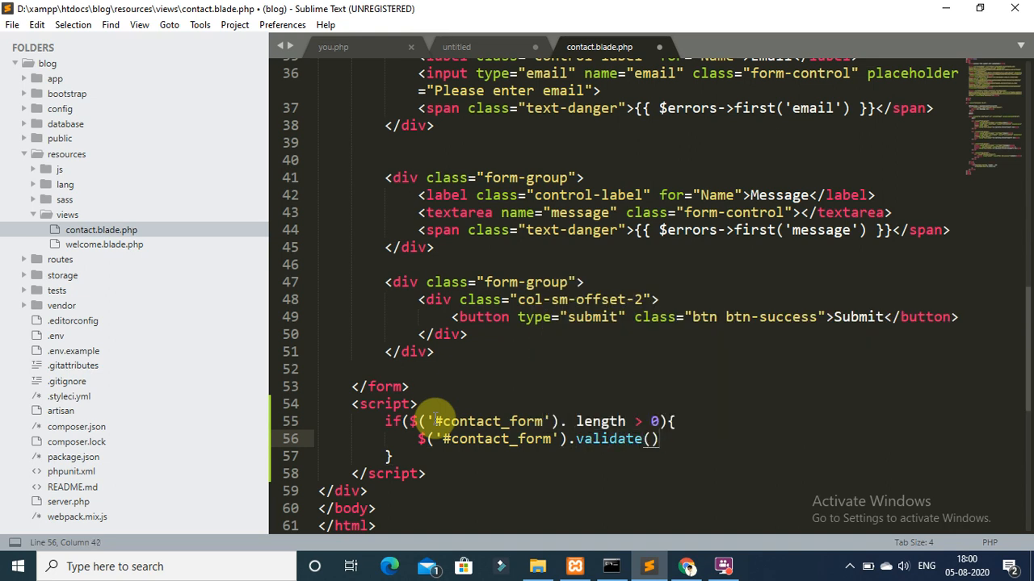
pyautogui.write('{')
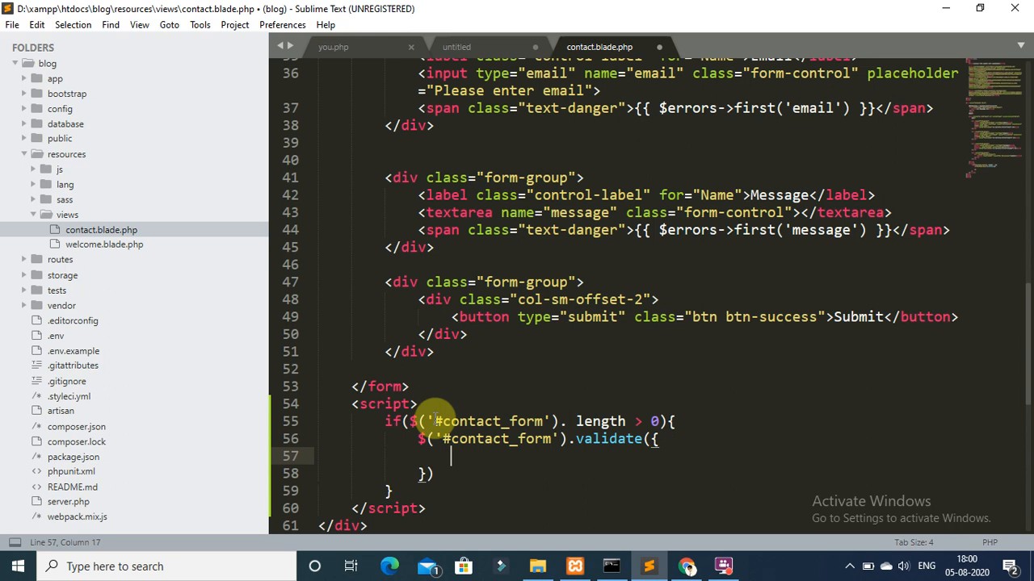
# Step: Add a rules object to the validate call and begin a name entry
pyautogui.write('rule')
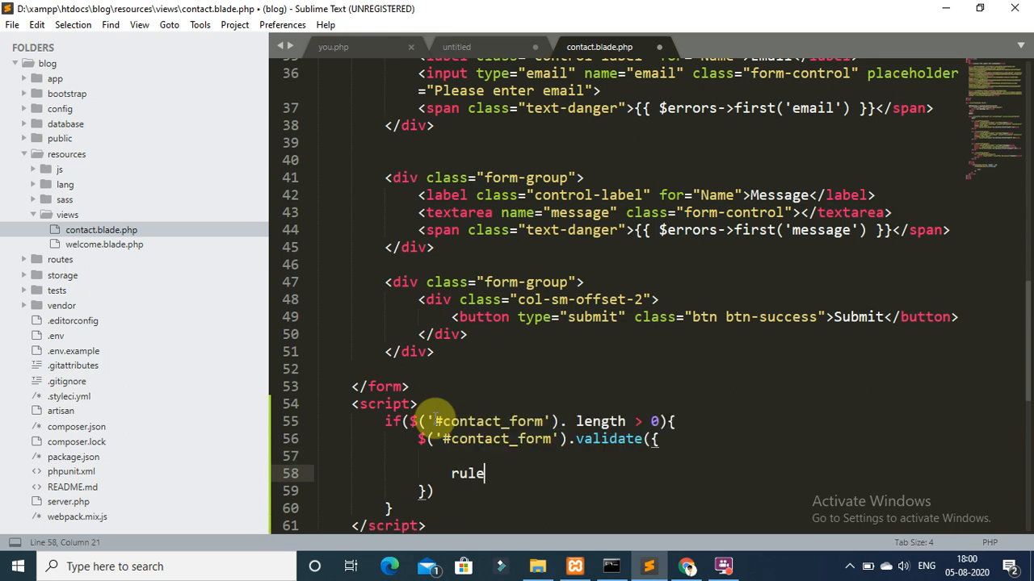
pyautogui.write('s:')
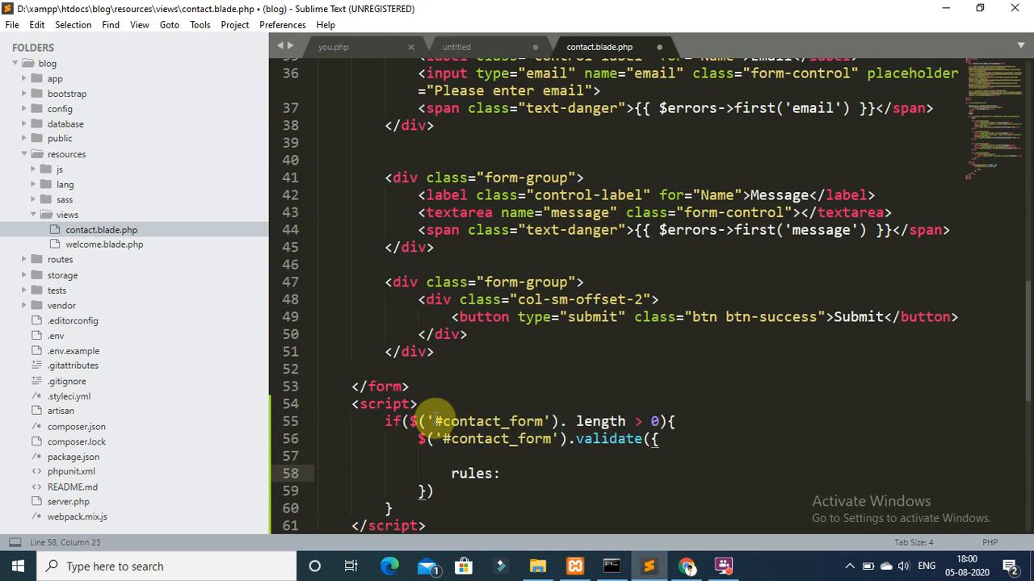
pyautogui.write('{')
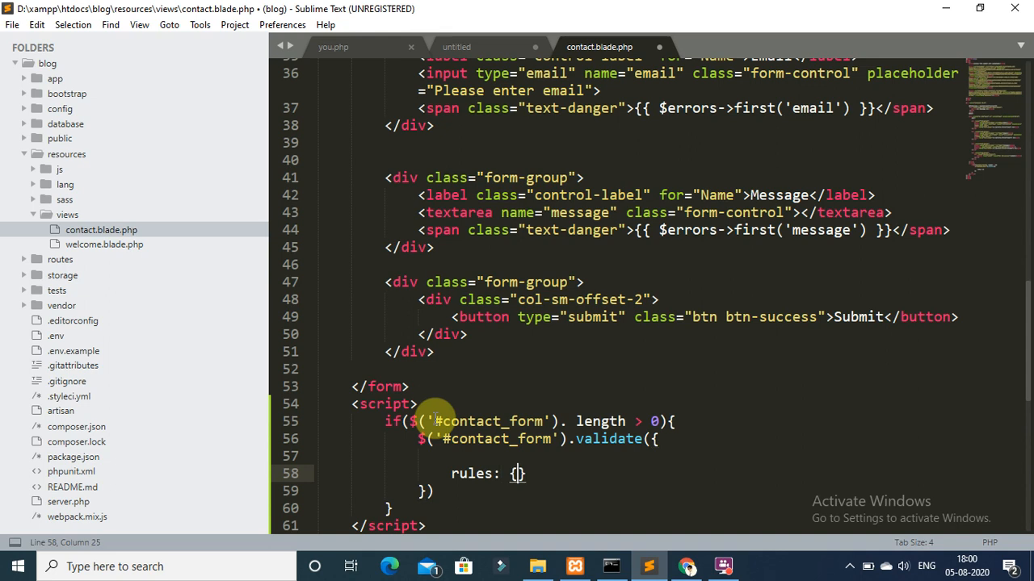
pyautogui.press('enter')
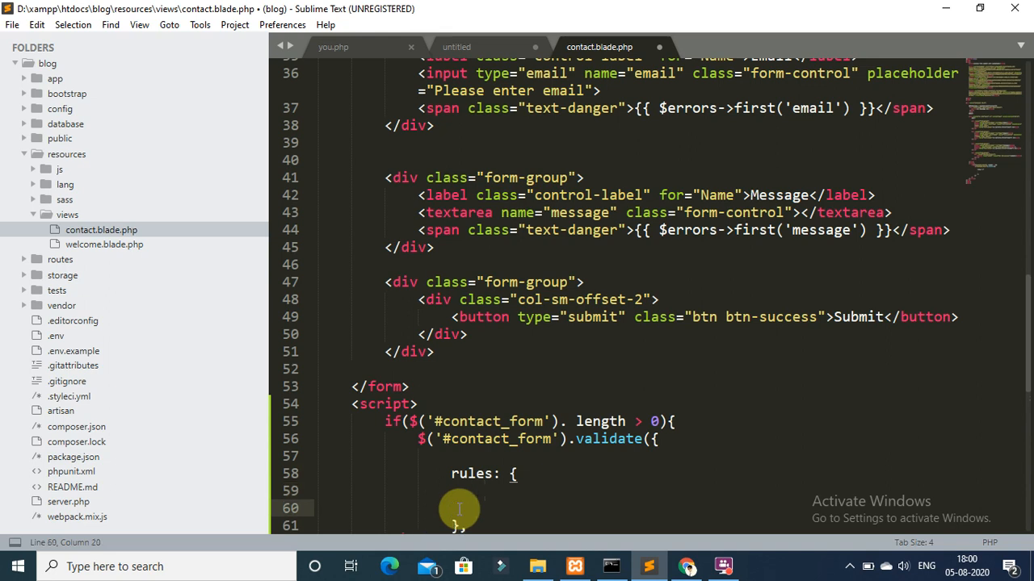
pyautogui.write('name:{')
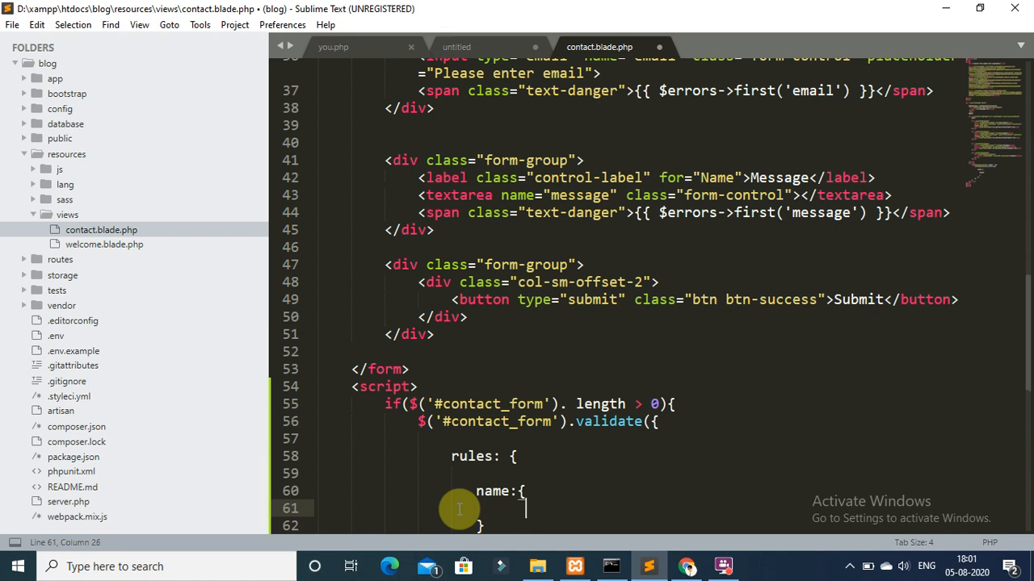
# Step: Set the name rule to required: true
pyautogui.write('re')
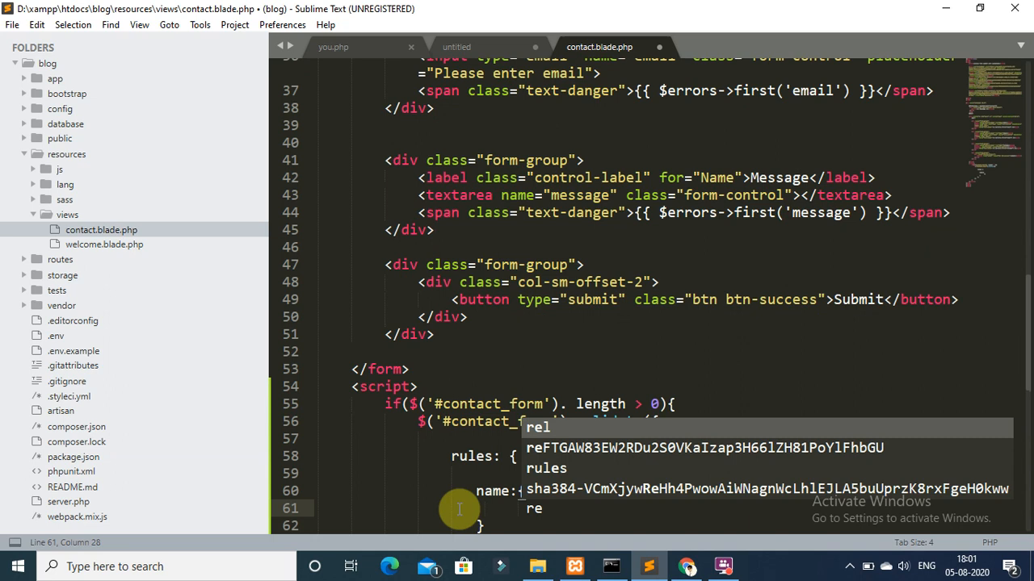
pyautogui.write('required')
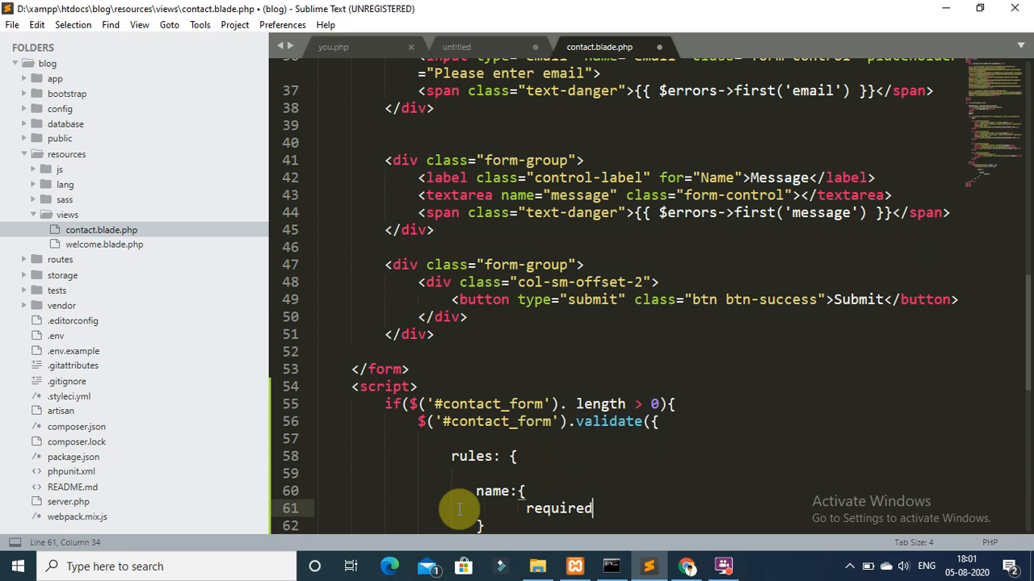
pyautogui.write(': t')
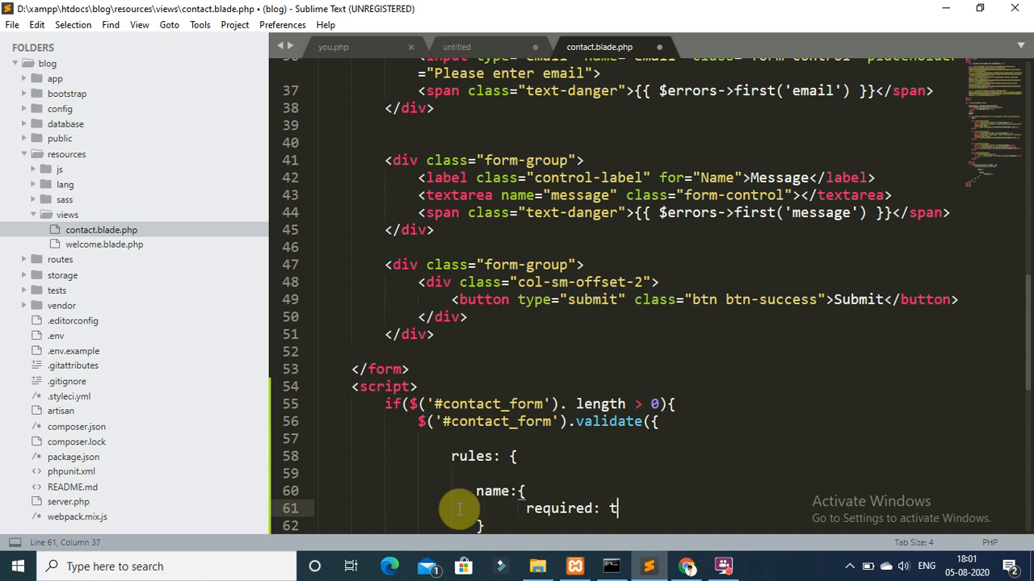
pyautogui.write('rue,')
pyautogui.write('},')
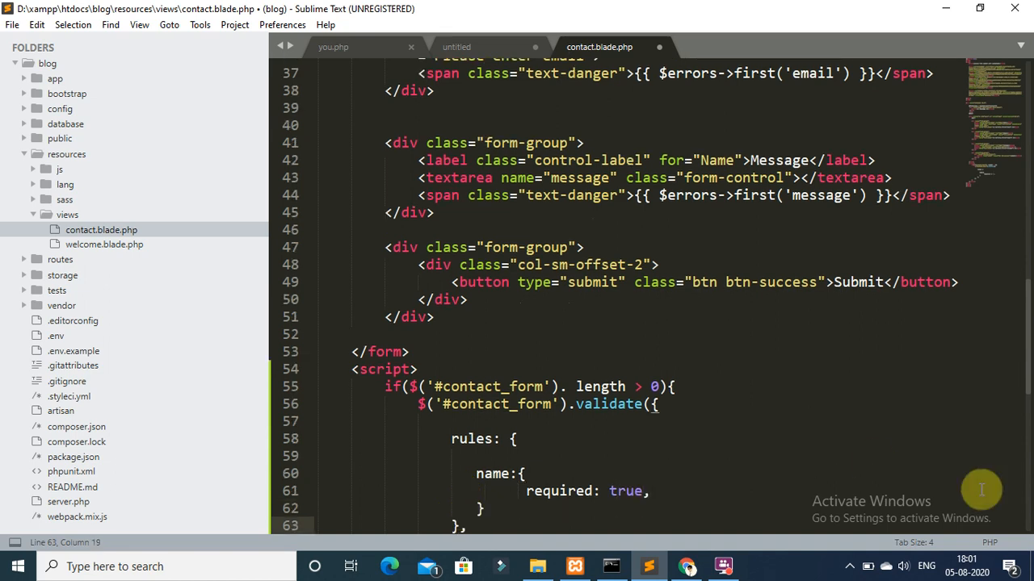
# Step: Start an email rule entry on a new line below the name rule
pyautogui.scroll(-3)
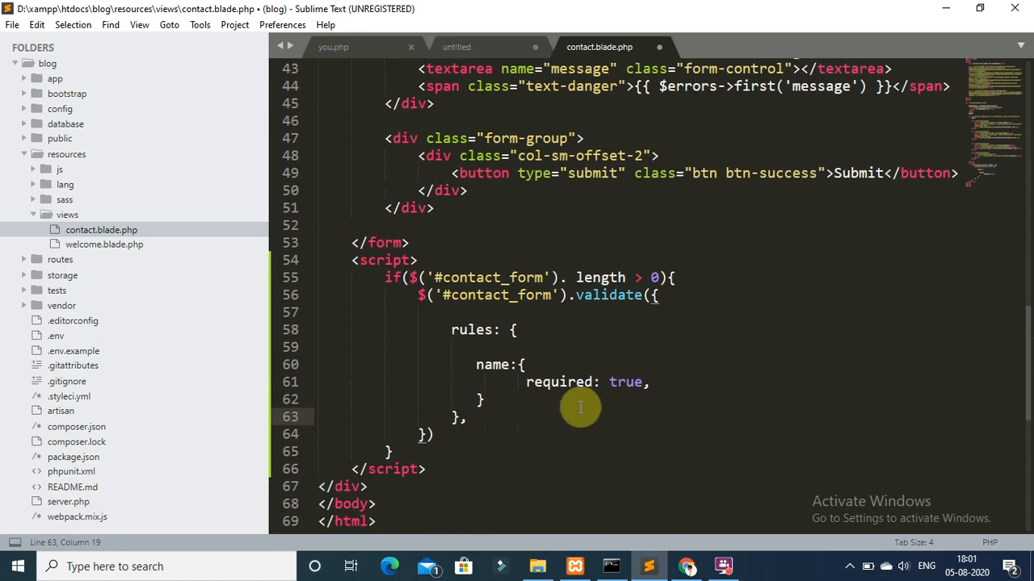
pyautogui.press('enter')
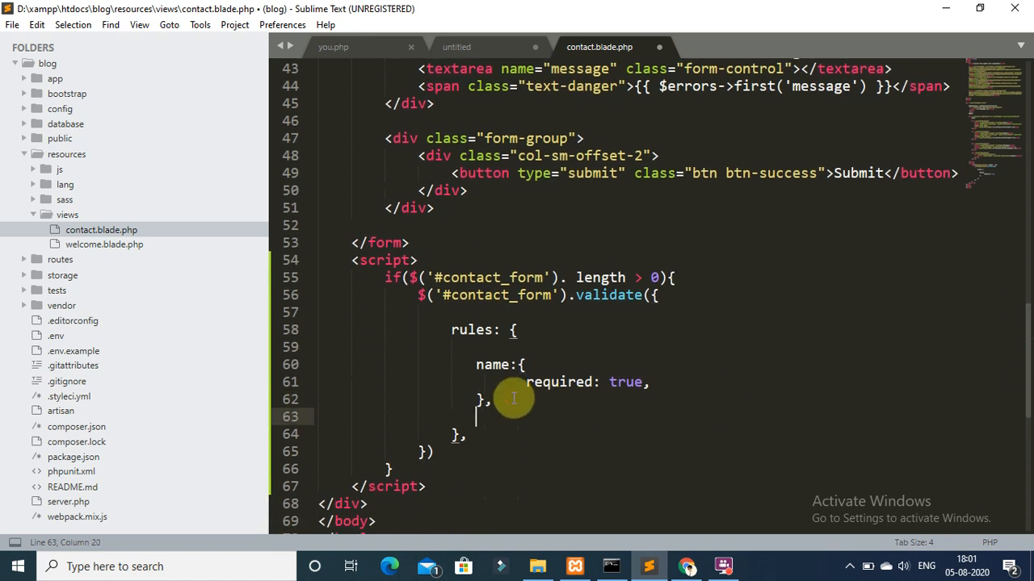
pyautogui.write('e')
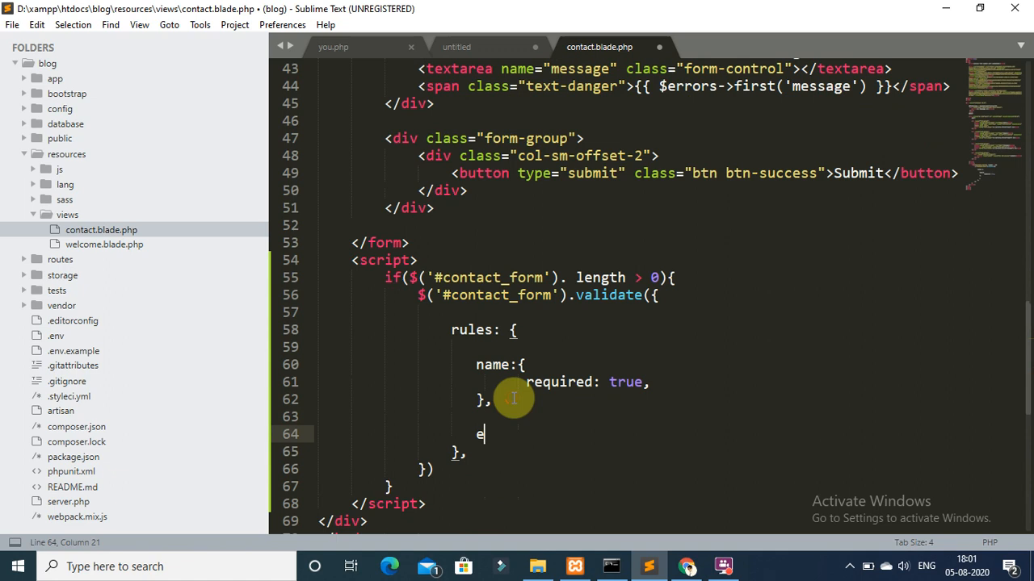
pyautogui.write('mail: {')
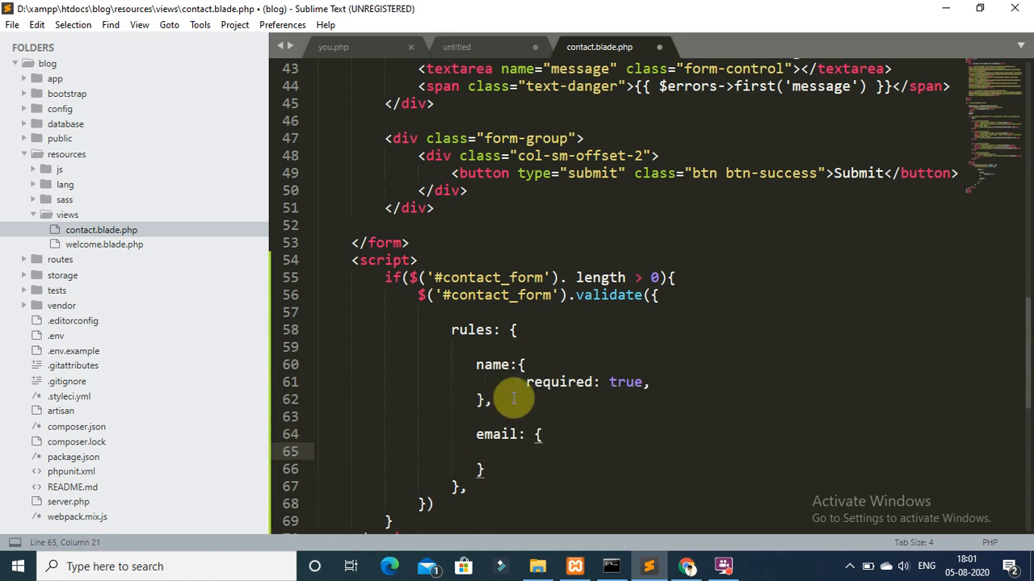
# Step: Give email required: true and email: true, then begin the message entry
pyautogui.write('required')
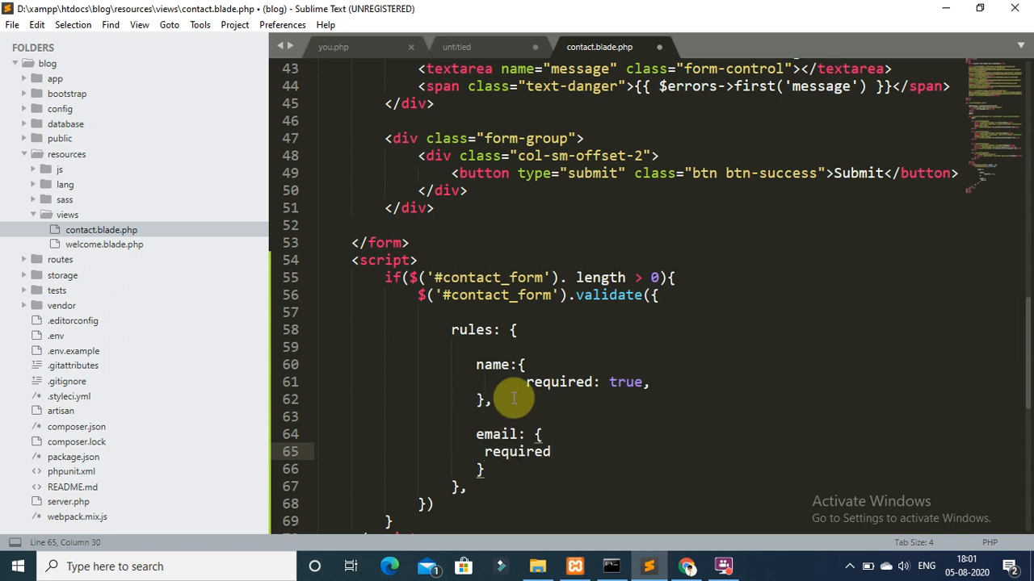
pyautogui.write(': true')
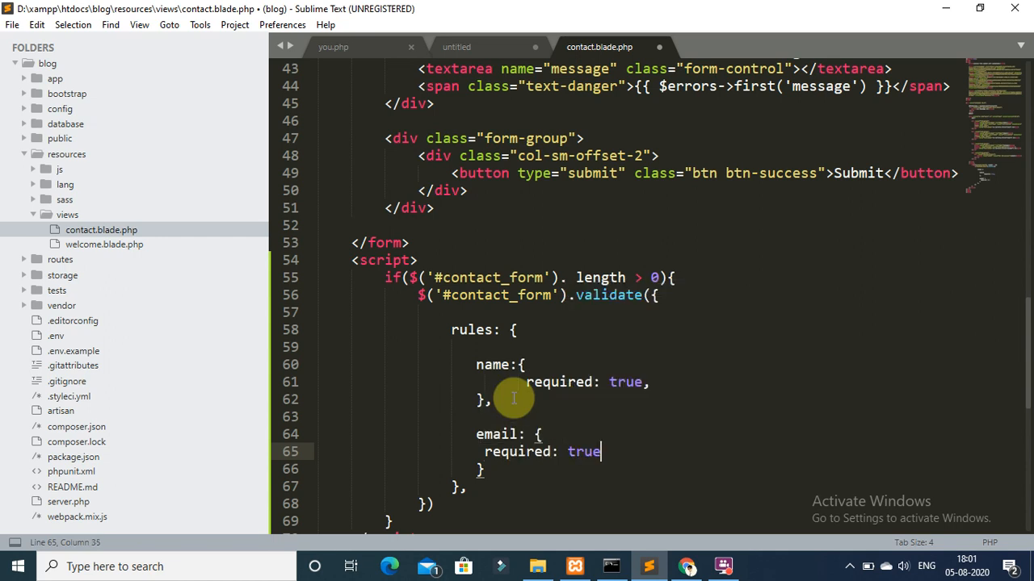
pyautogui.write(',')
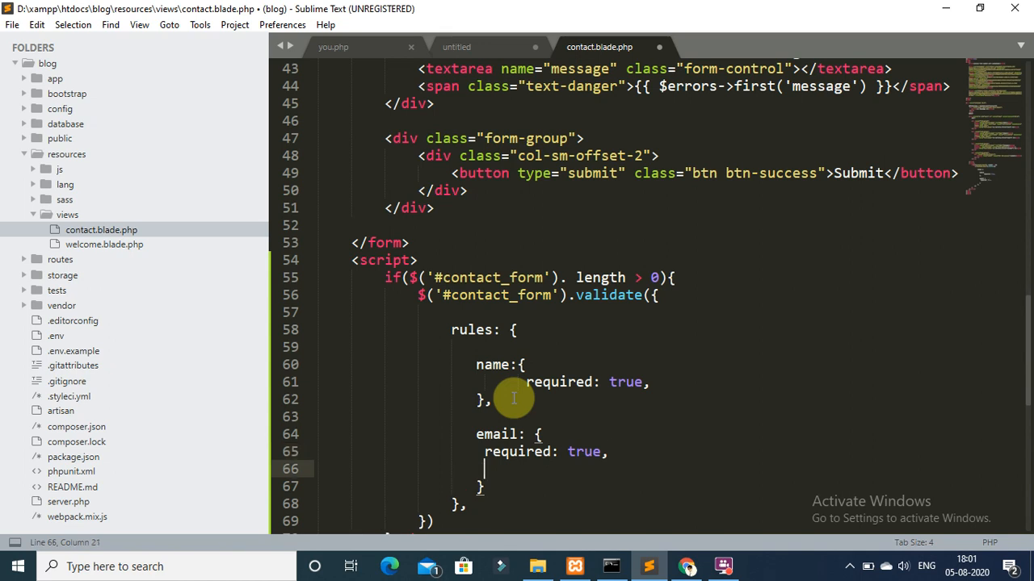
pyautogui.write('email: true')
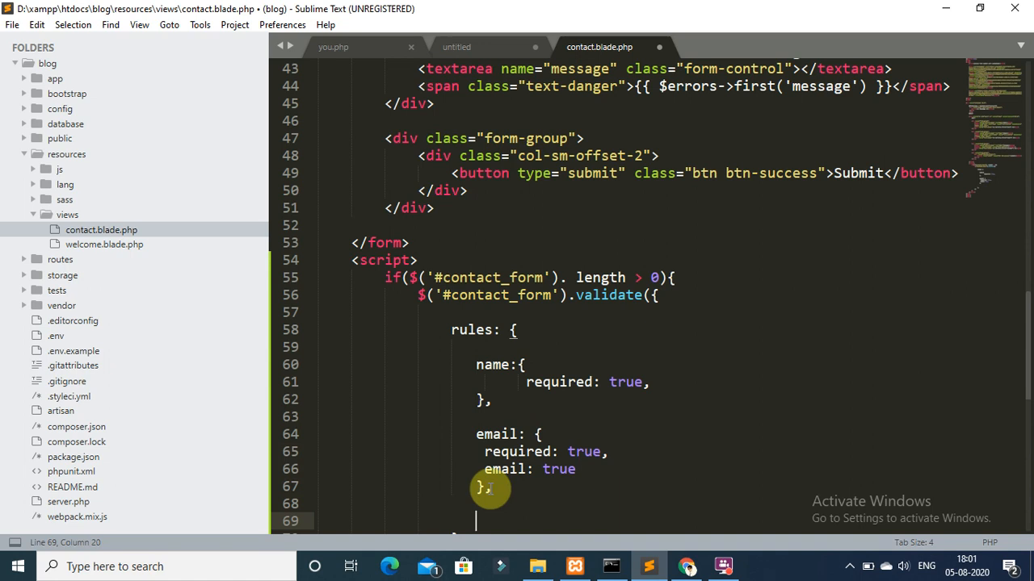
pyautogui.write('message:{')
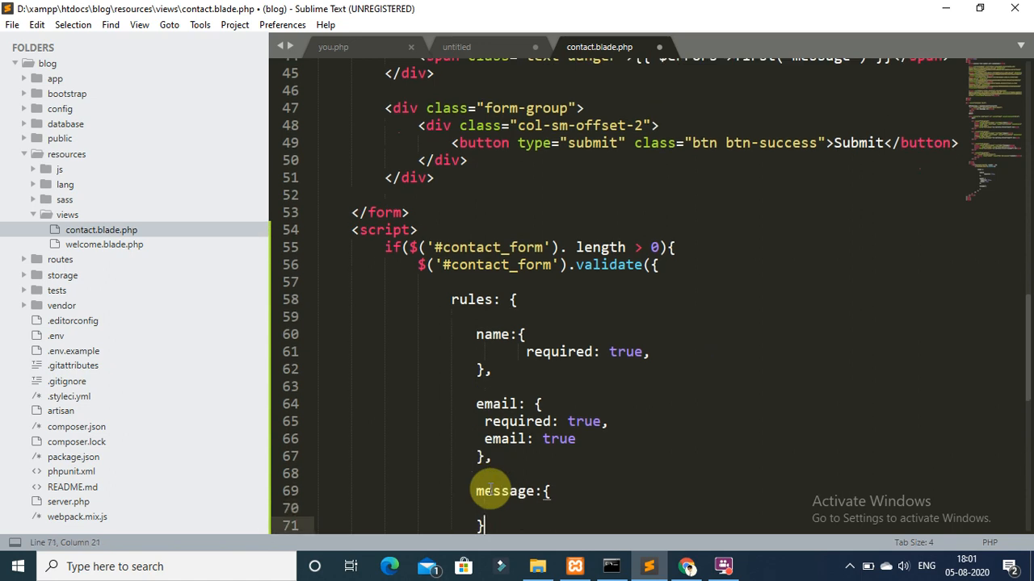
# Step: Add a comma after the message block and set required: true inside it
pyautogui.write(',')
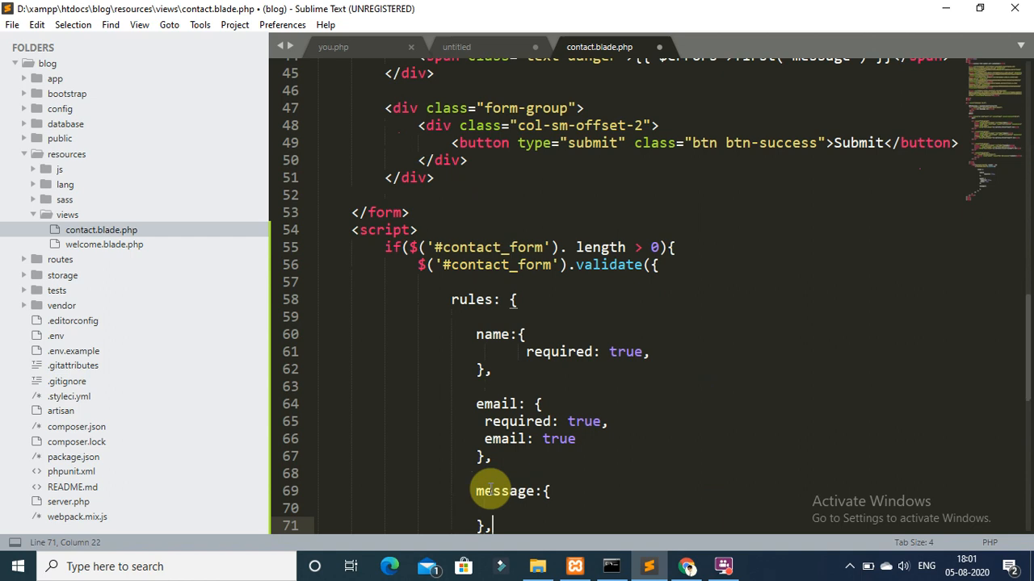
pyautogui.scroll(-3)
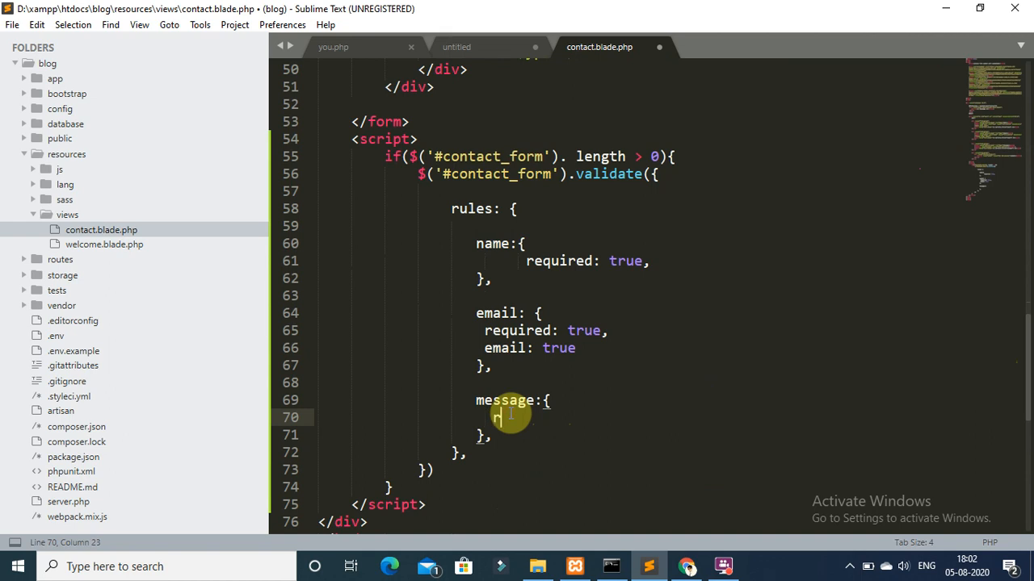
pyautogui.write('required')
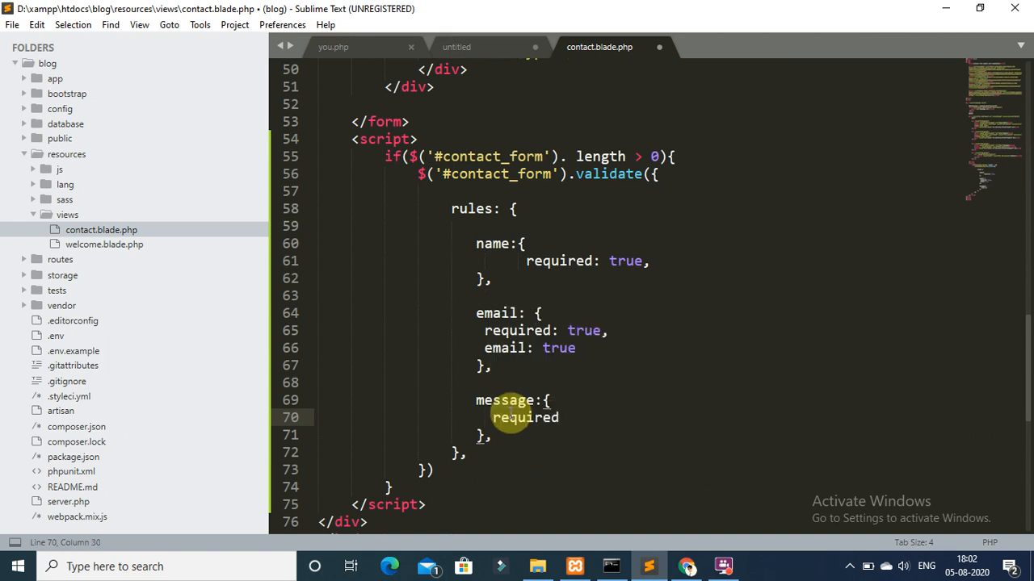
pyautogui.write(': true')
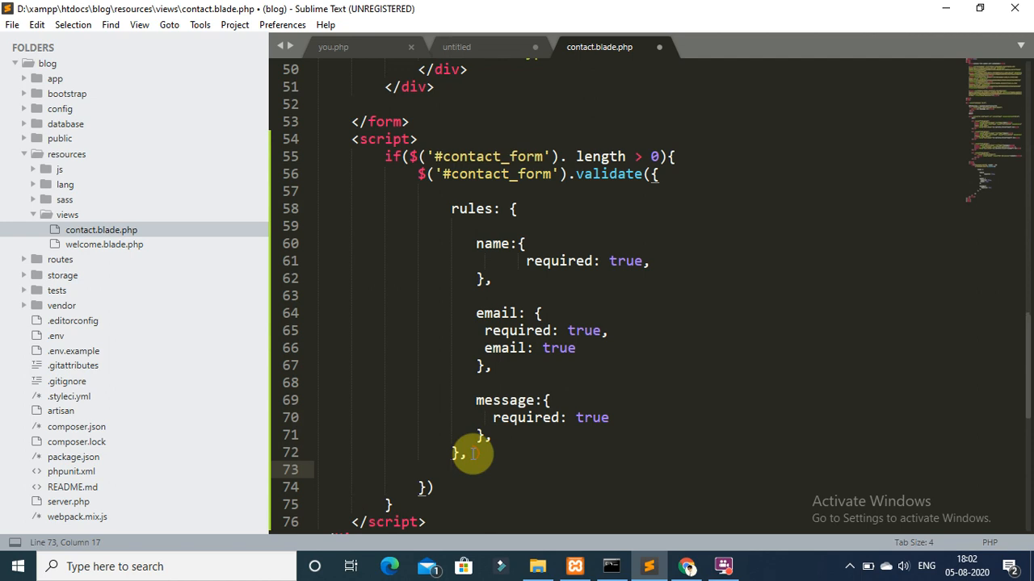
# Step: Add a messages object giving name the required text "Please enter validate name"
pyautogui.write('messages')
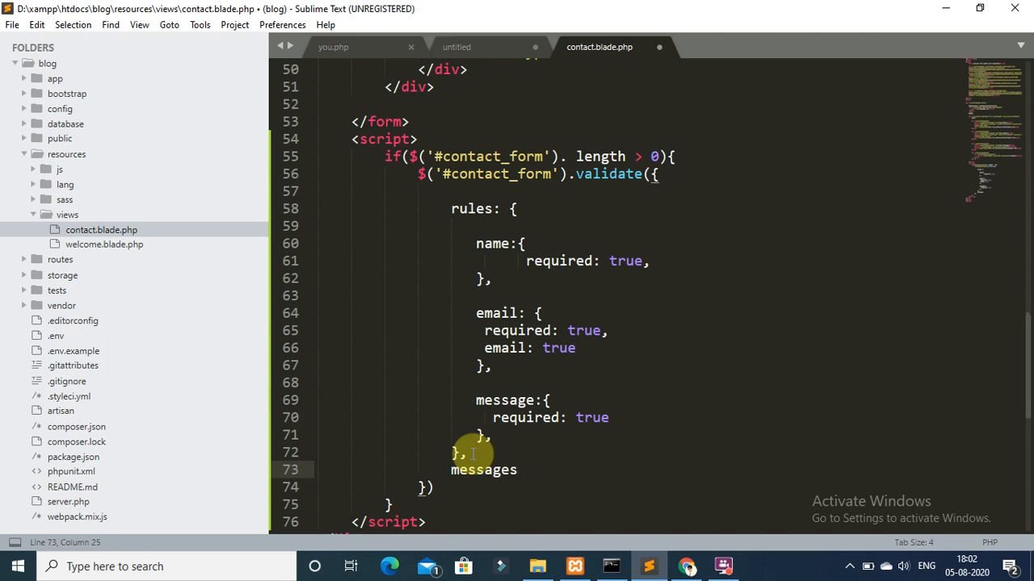
pyautogui.write(':{')
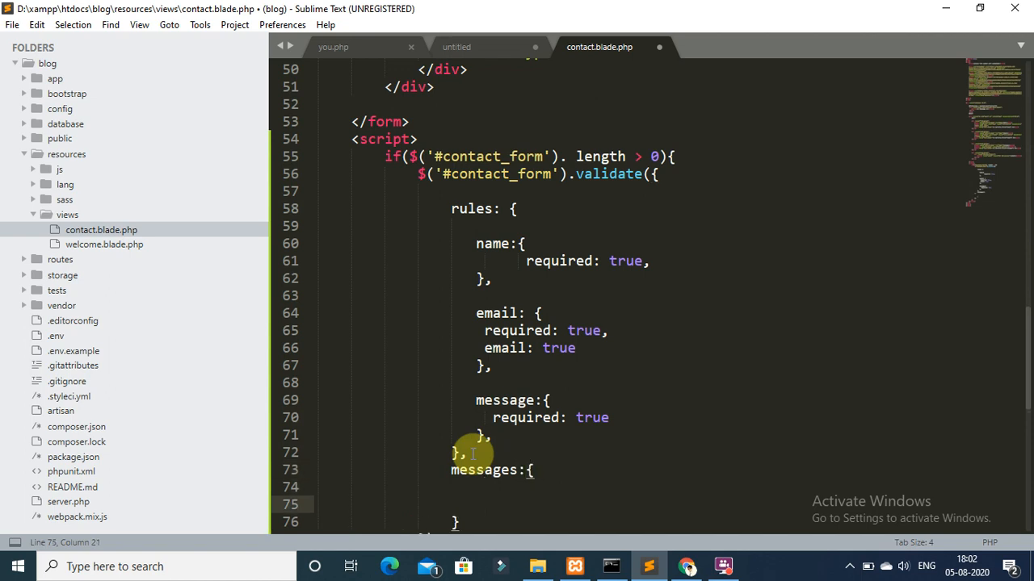
pyautogui.write('name:{')
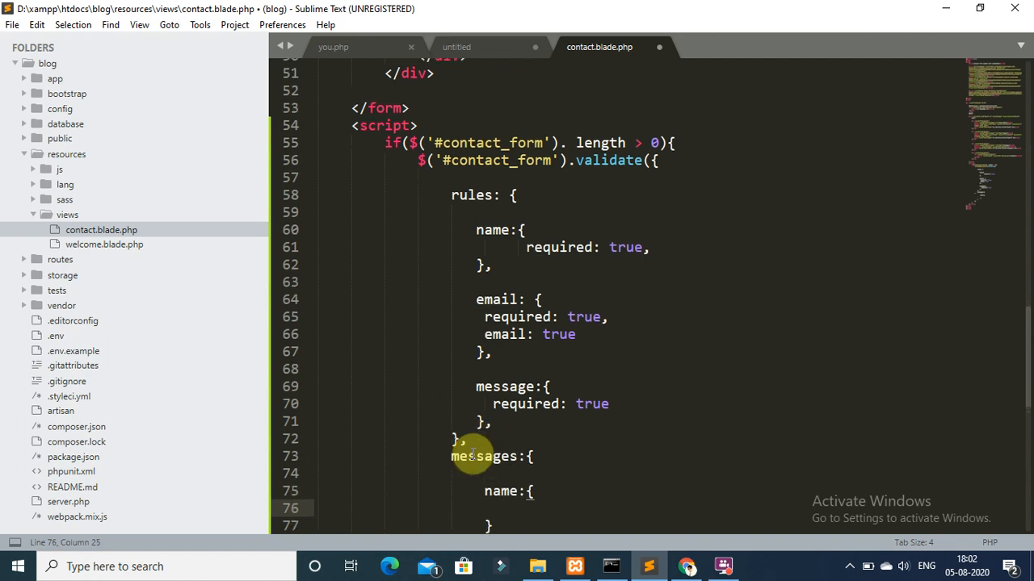
pyautogui.write('required')
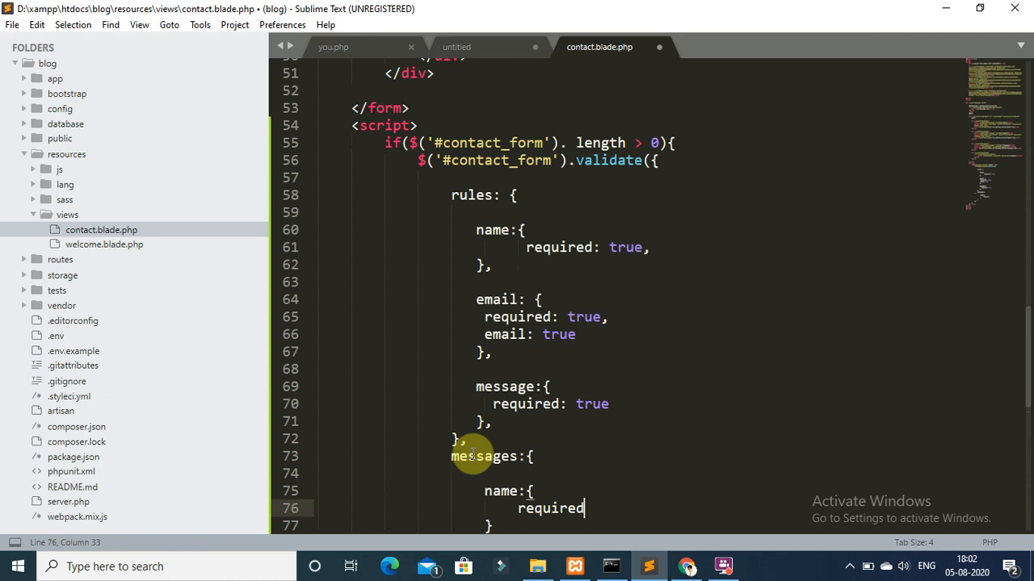
pyautogui.write(': ""')
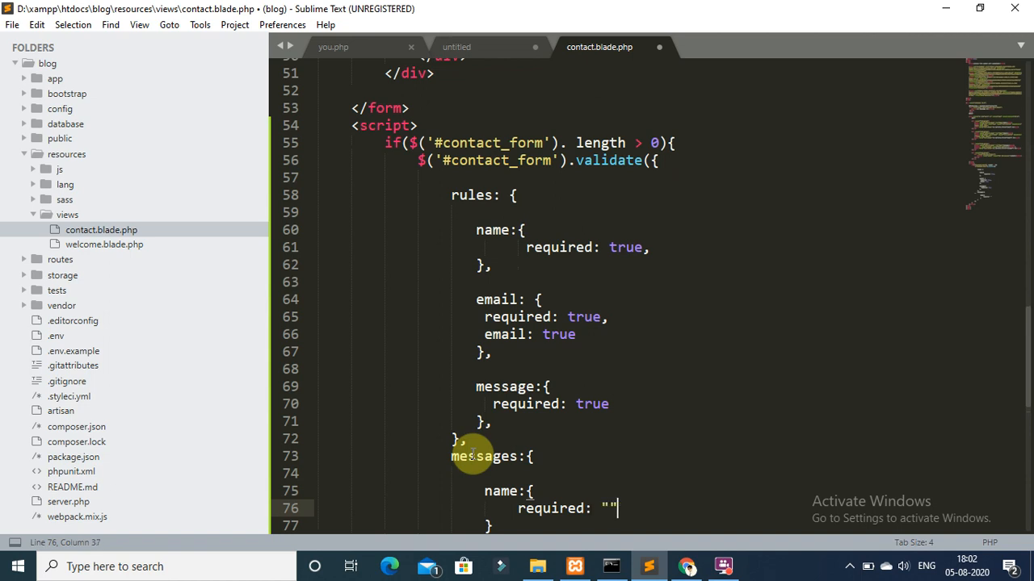
pyautogui.write(',')
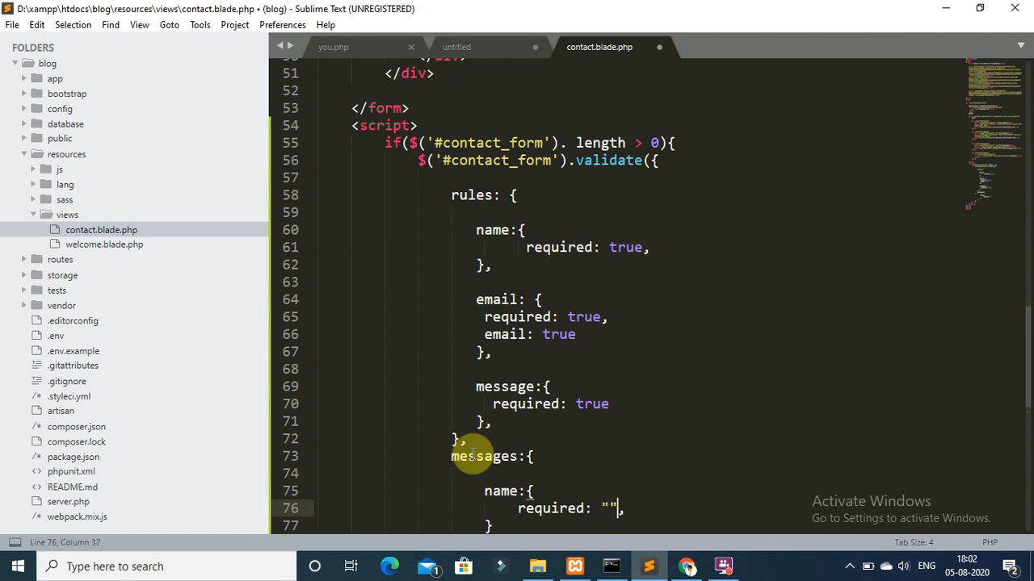
pyautogui.write('Please')
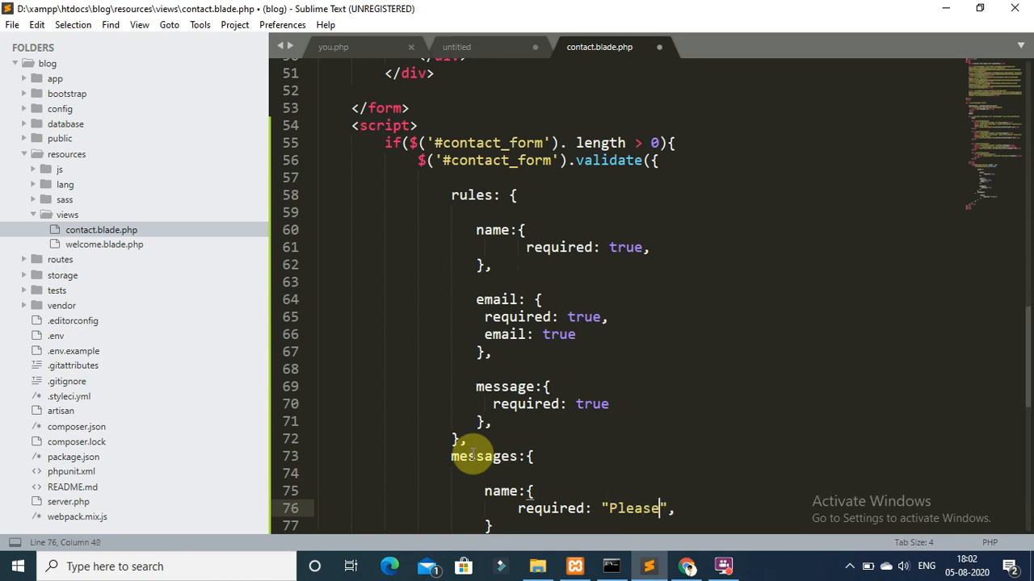
pyautogui.write('enter validate')
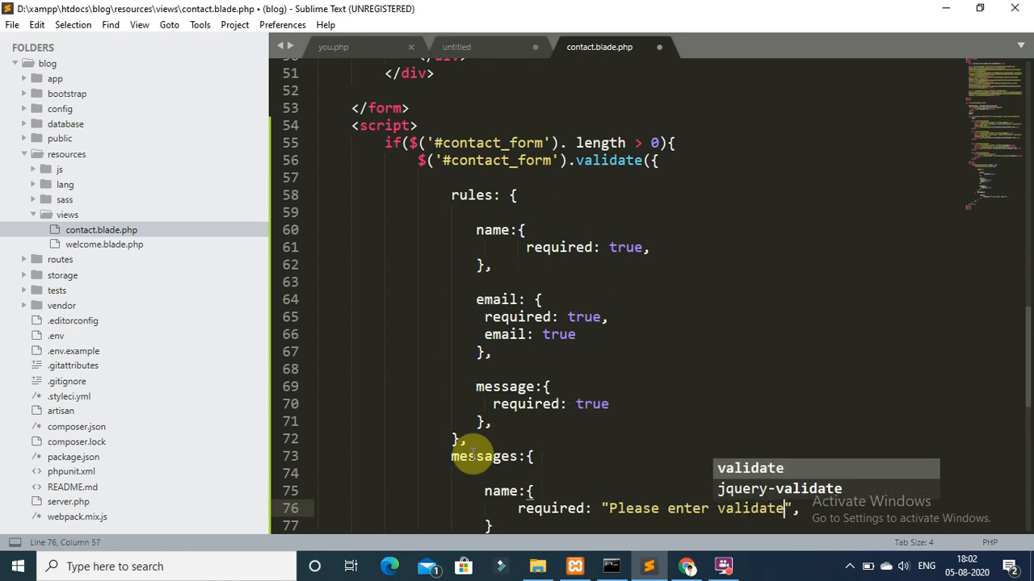
pyautogui.write('name')
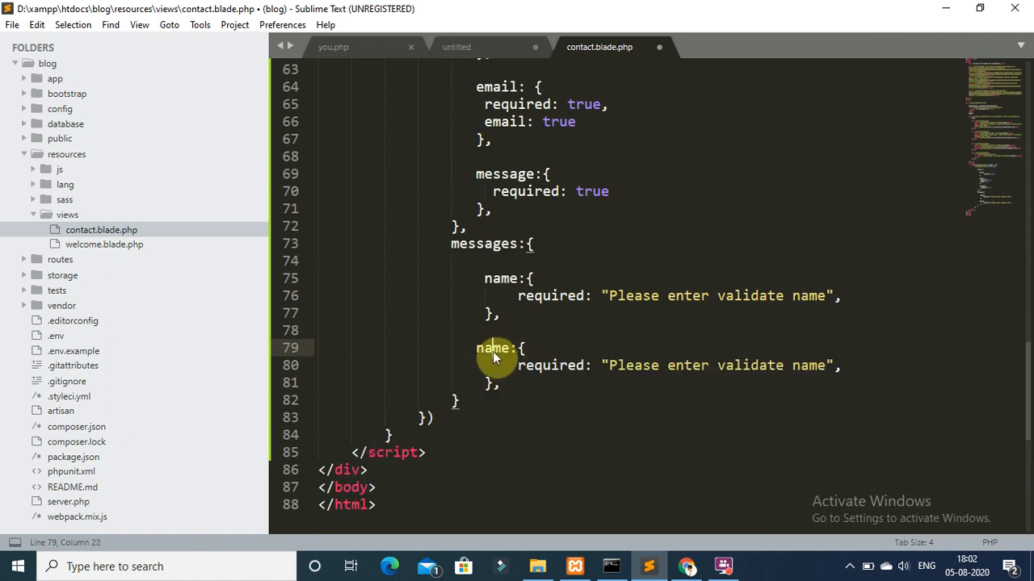
# Step: Change the copied message blocks' name keys and text to email
pyautogui.write('email')
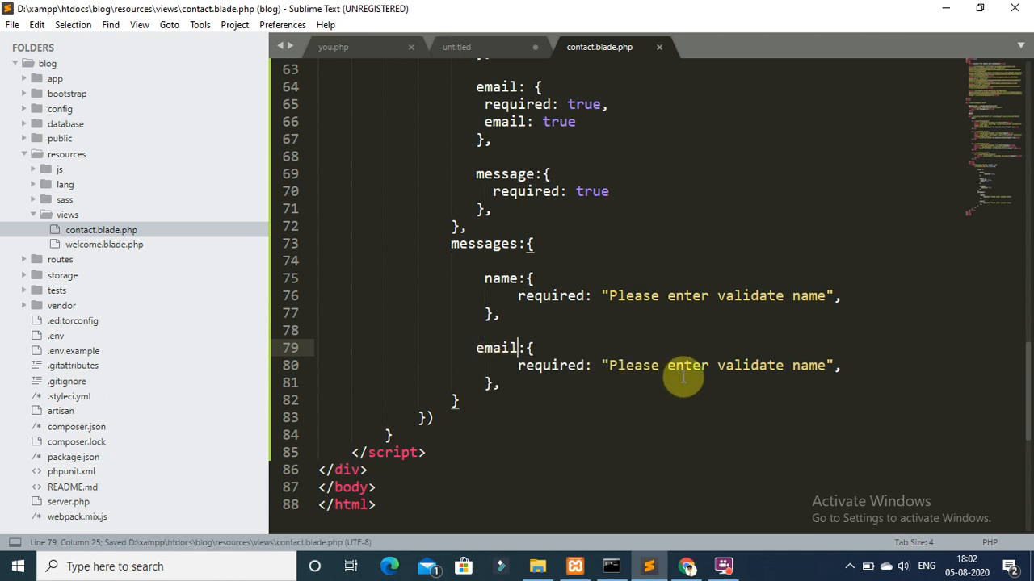
pyautogui.doubleClick(806, 365)
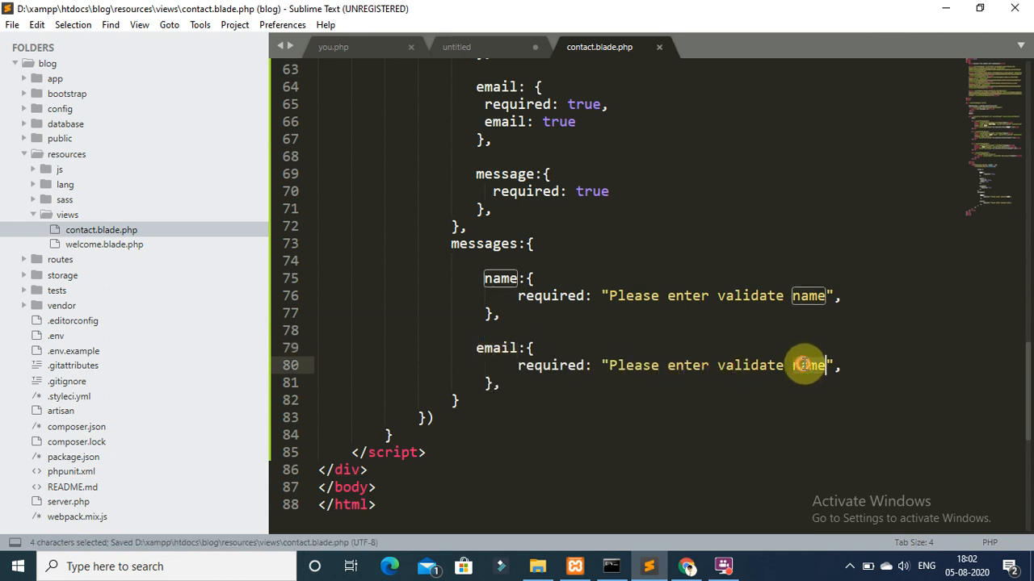
pyautogui.write('email')
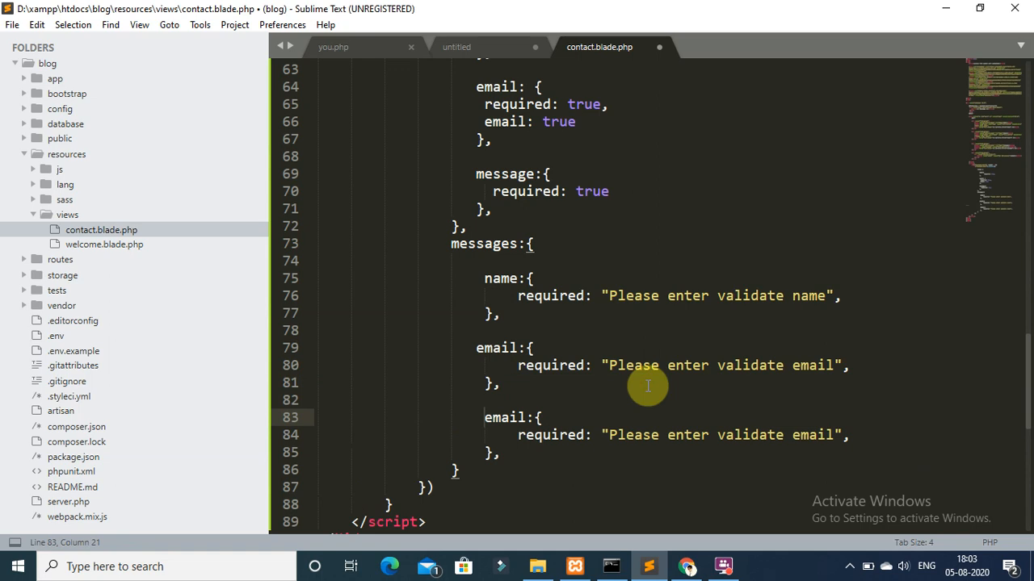
pyautogui.doubleClick(504, 417)
pyautogui.write('message')
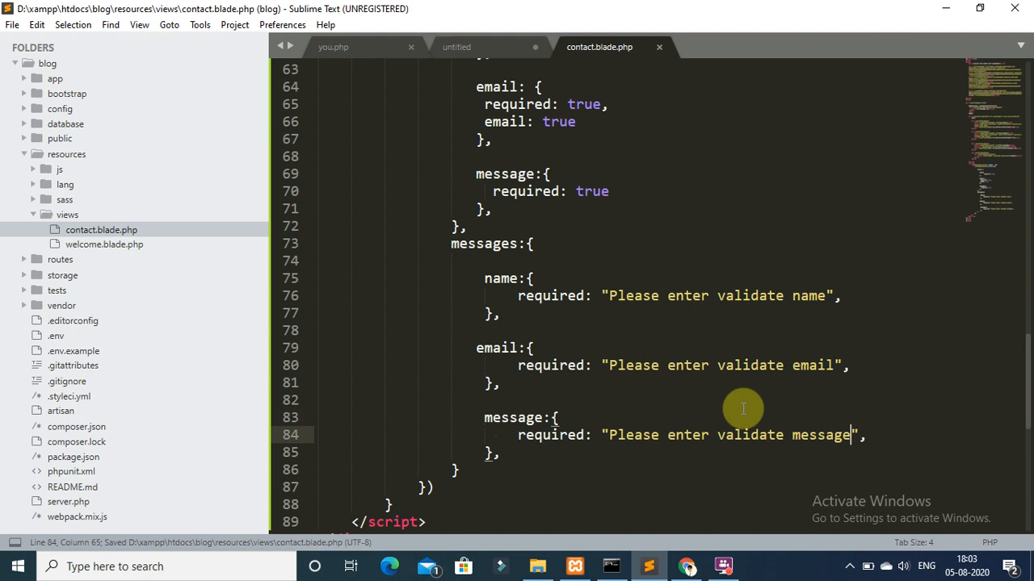
pyautogui.moveTo(695, 365)
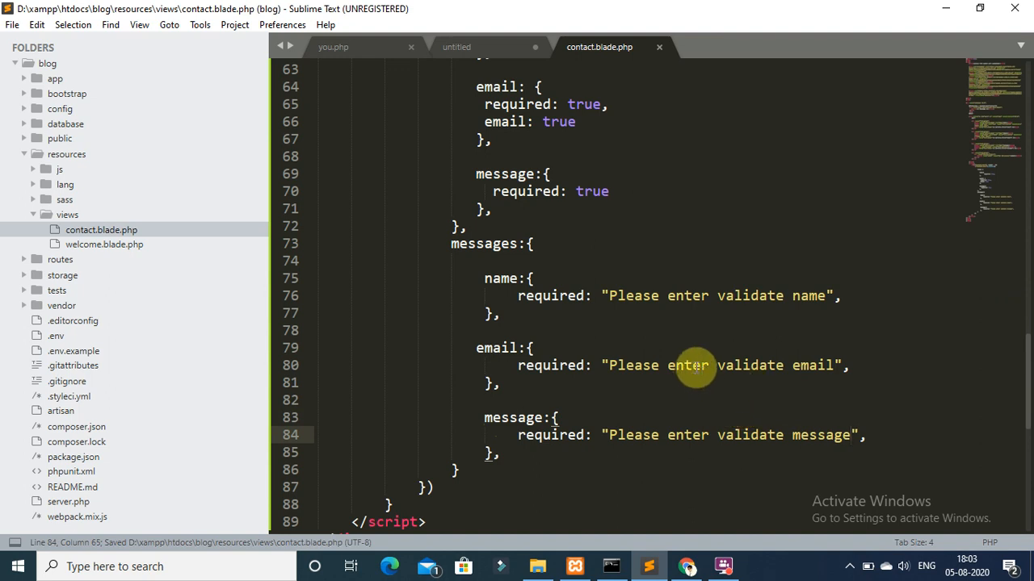
pyautogui.write('em')
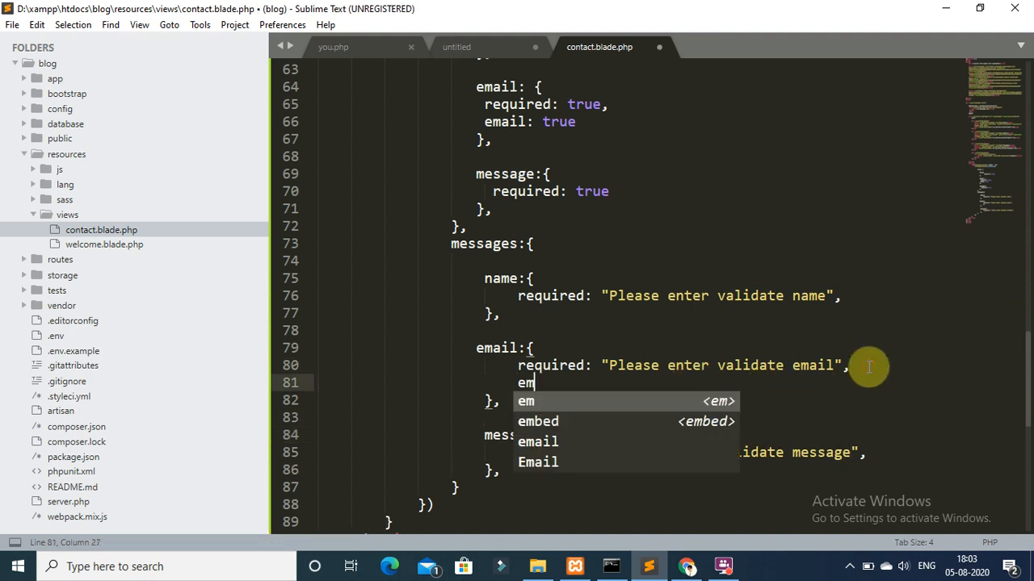
pyautogui.write('ail"')
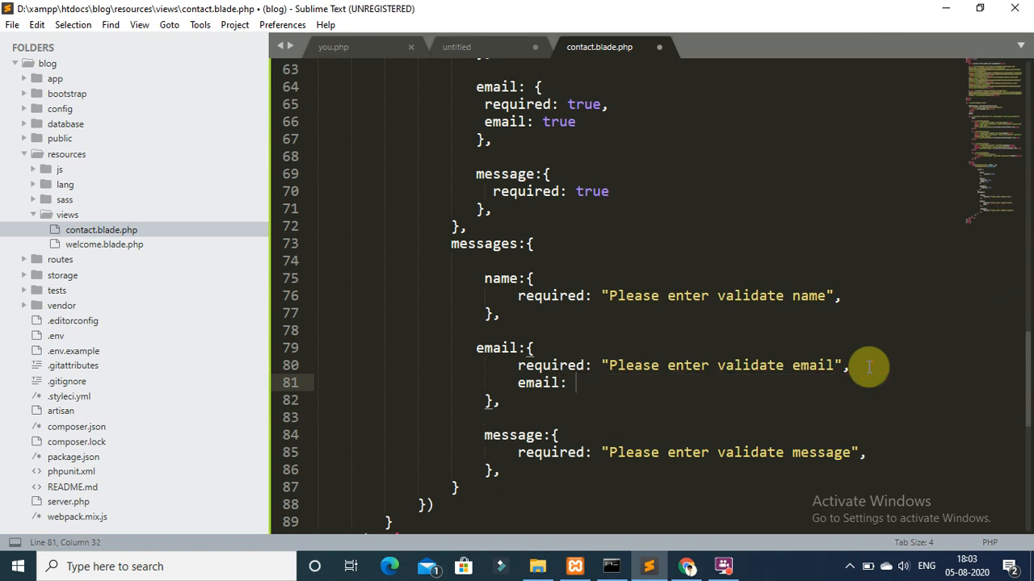
# Step: Finish the "Please enter validated" message texts and save contact.blade.php
pyautogui.write('""')
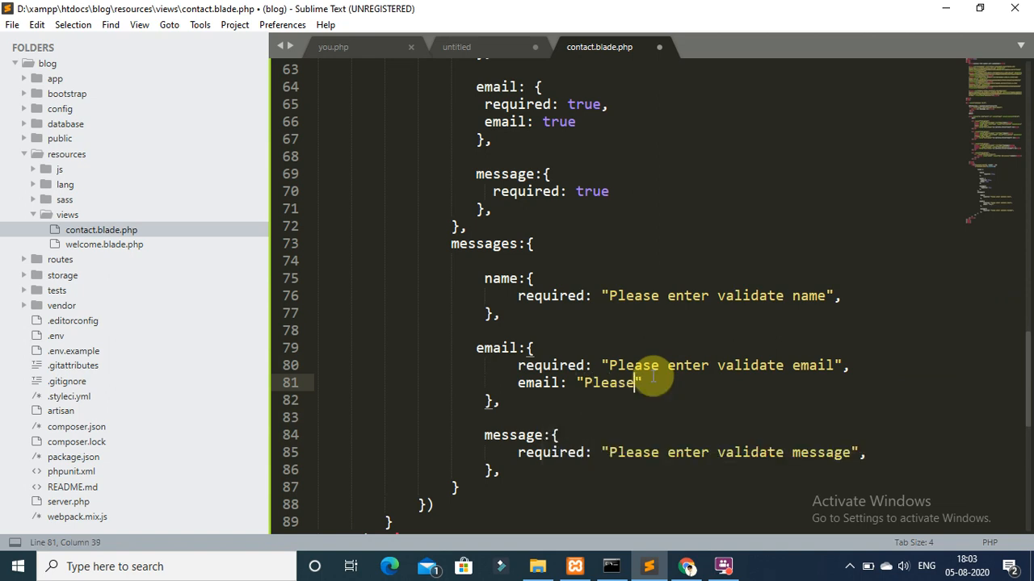
pyautogui.write('enter va')
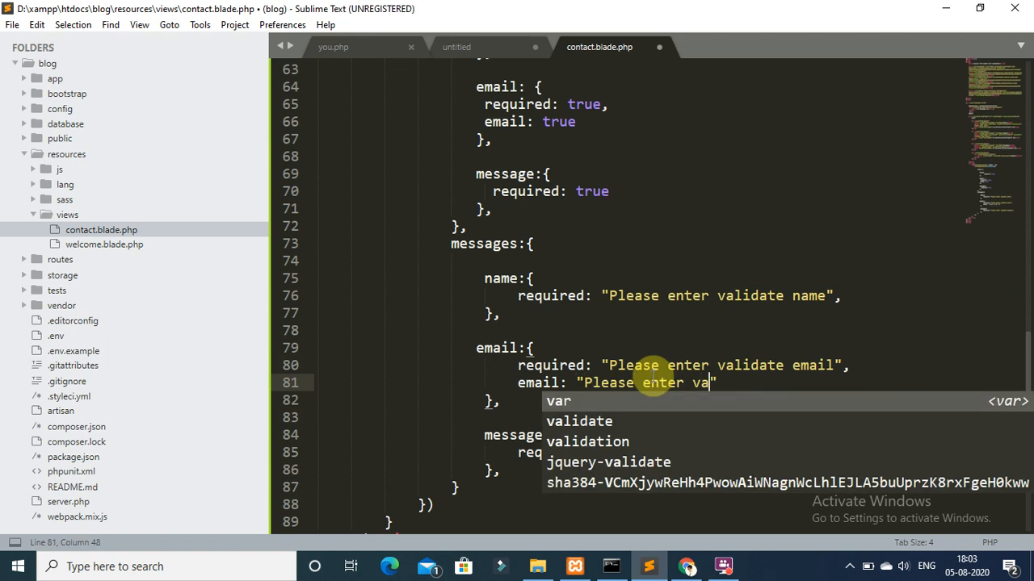
pyautogui.write('lidate')
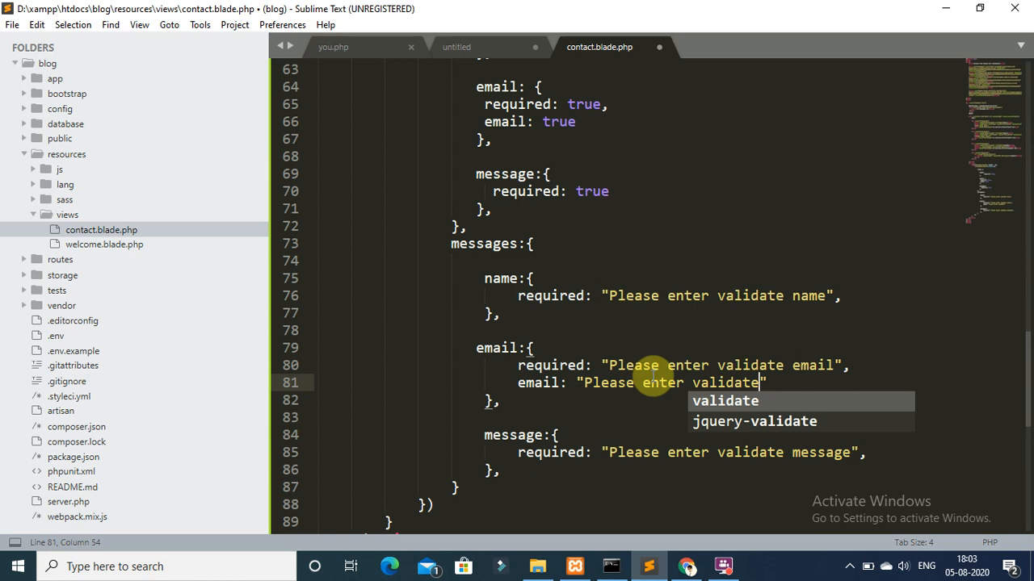
pyautogui.press('BackSpace')
pyautogui.write(' email')
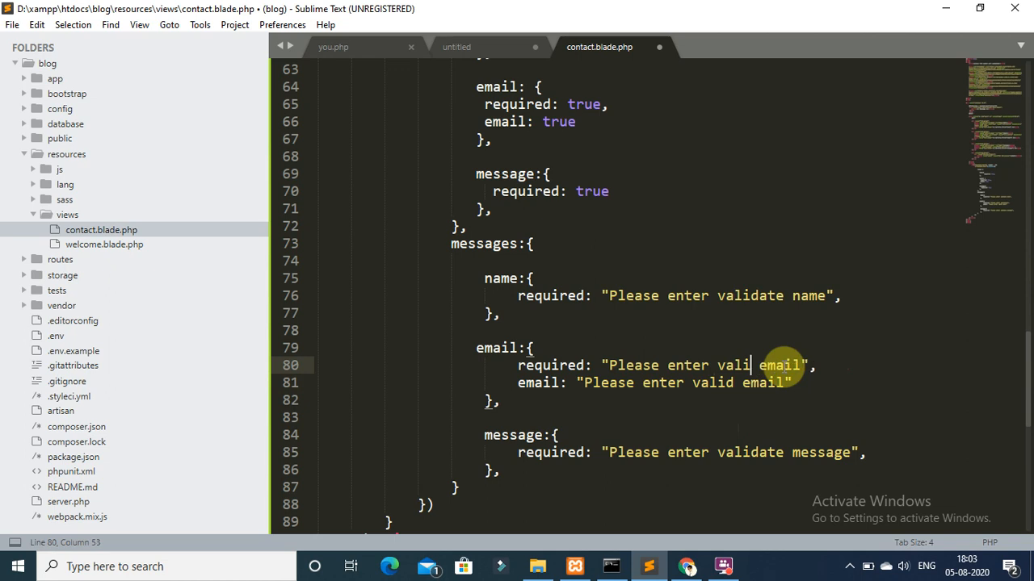
pyautogui.write('d')
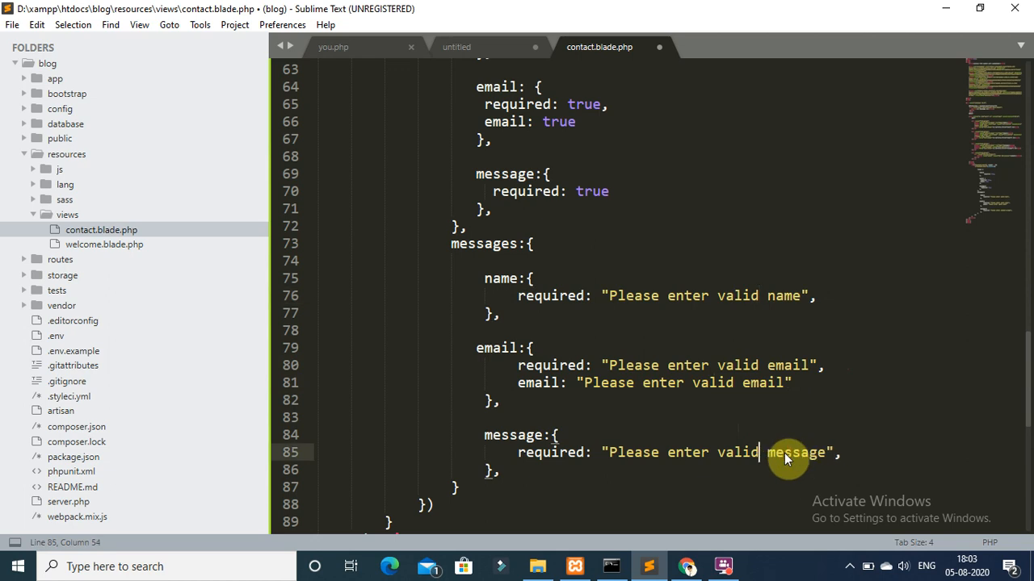
pyautogui.press('ctrl+s')
pyautogui.write(',')
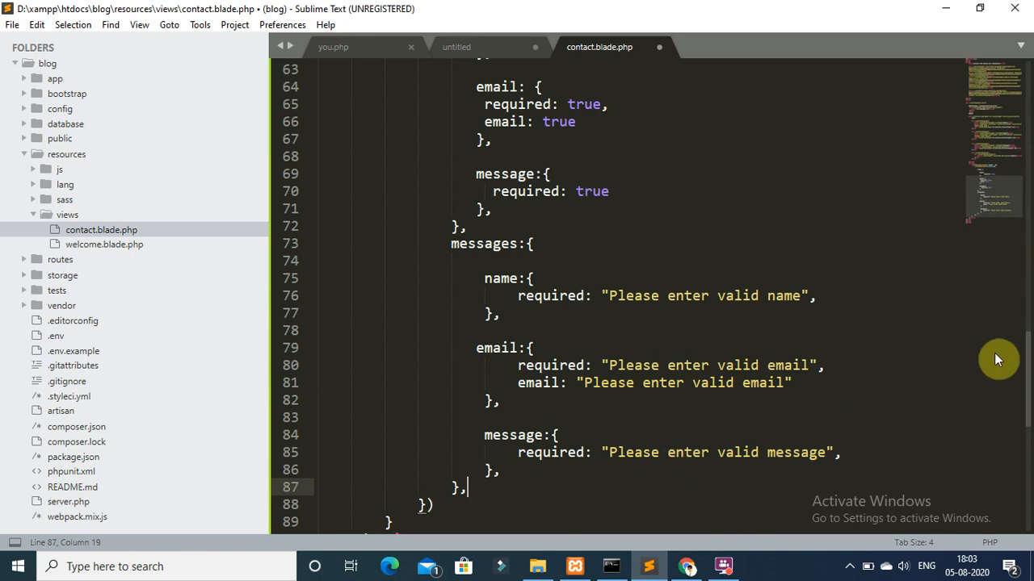
pyautogui.scroll(-3)
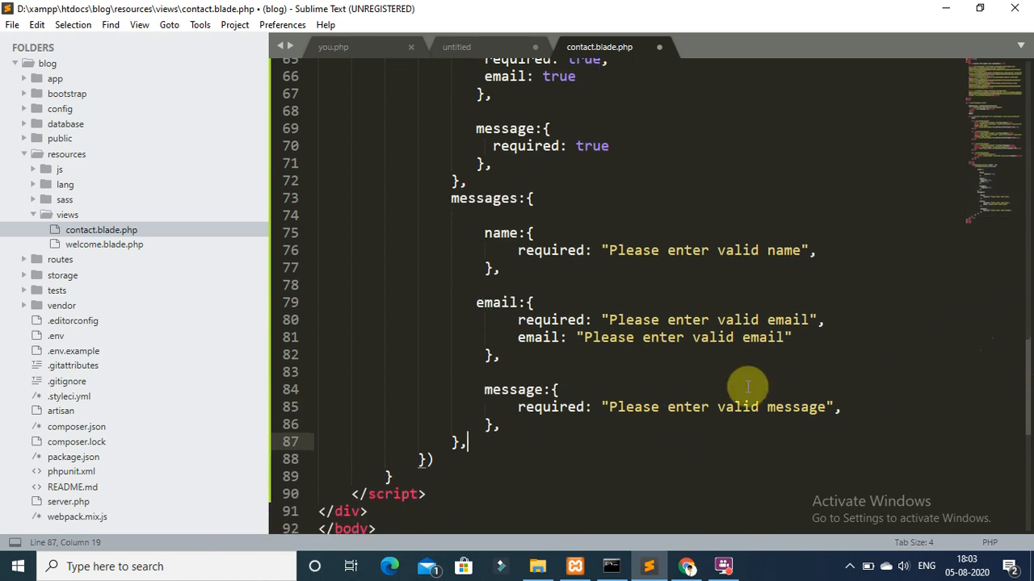
pyautogui.press('ctrl+s')
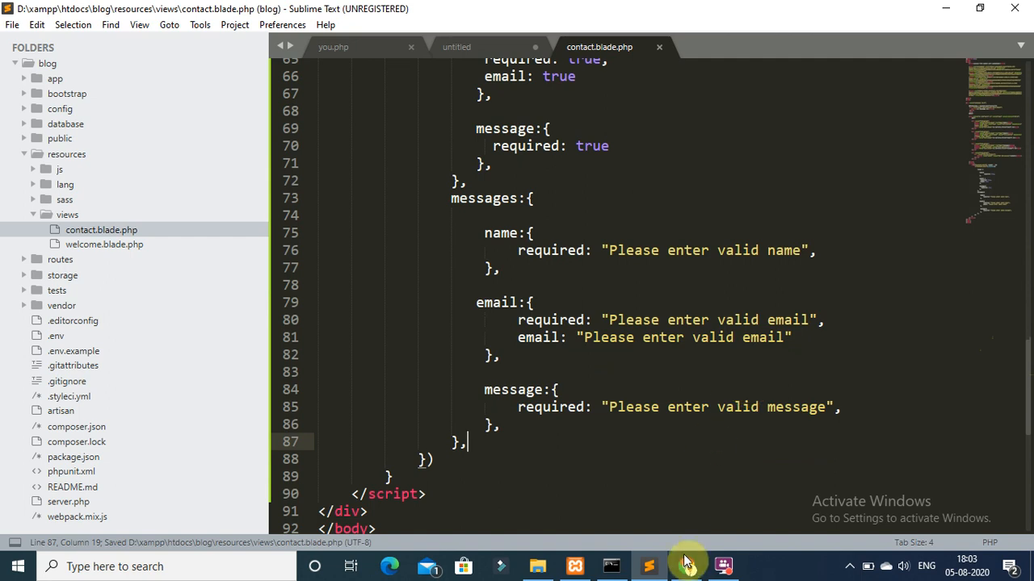
# Step: Submit the empty Laravel contact form in Chrome, getting server 'field is required' errors
pyautogui.click(686, 566)
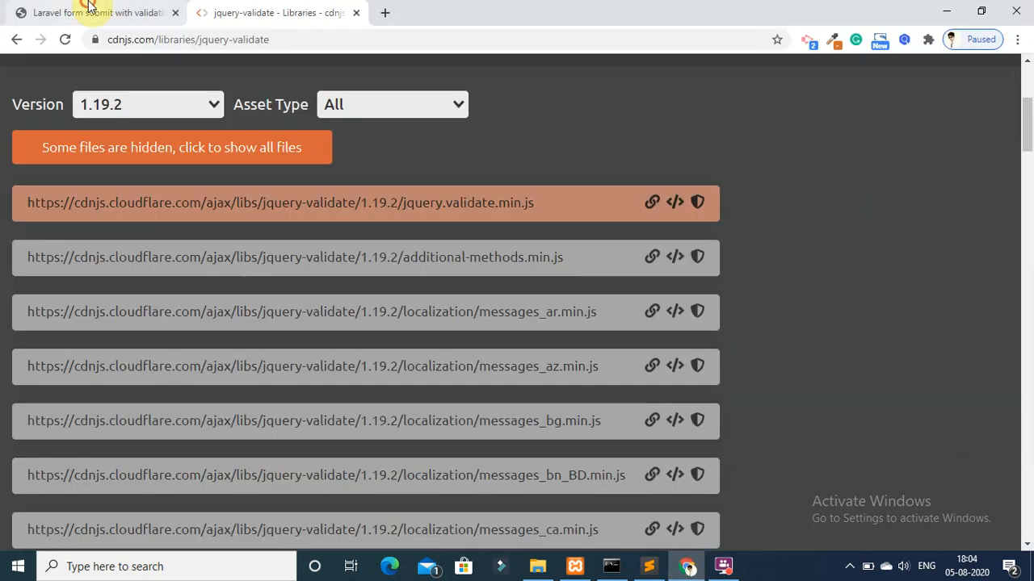
pyautogui.click(97, 12)
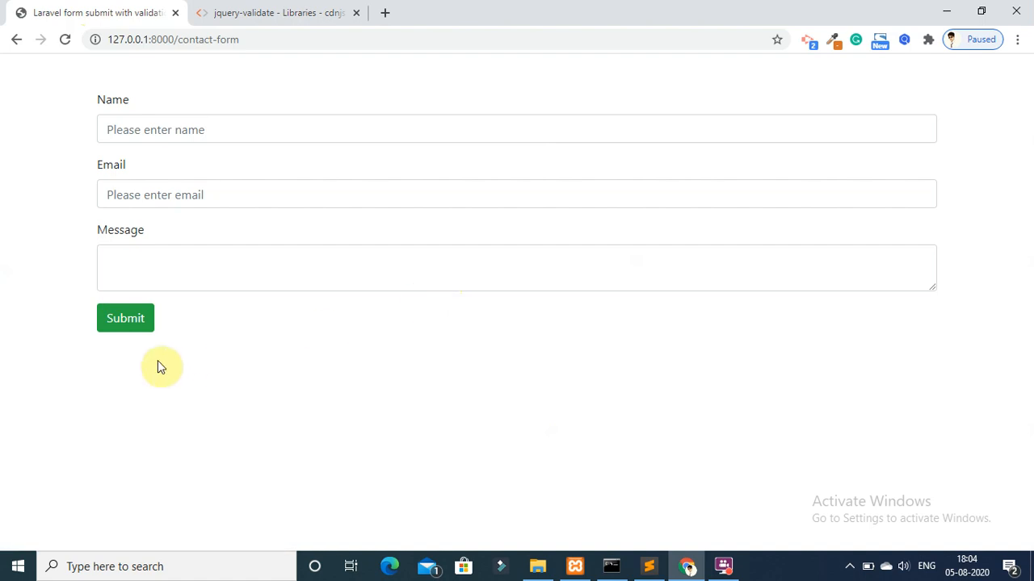
pyautogui.click(125, 317)
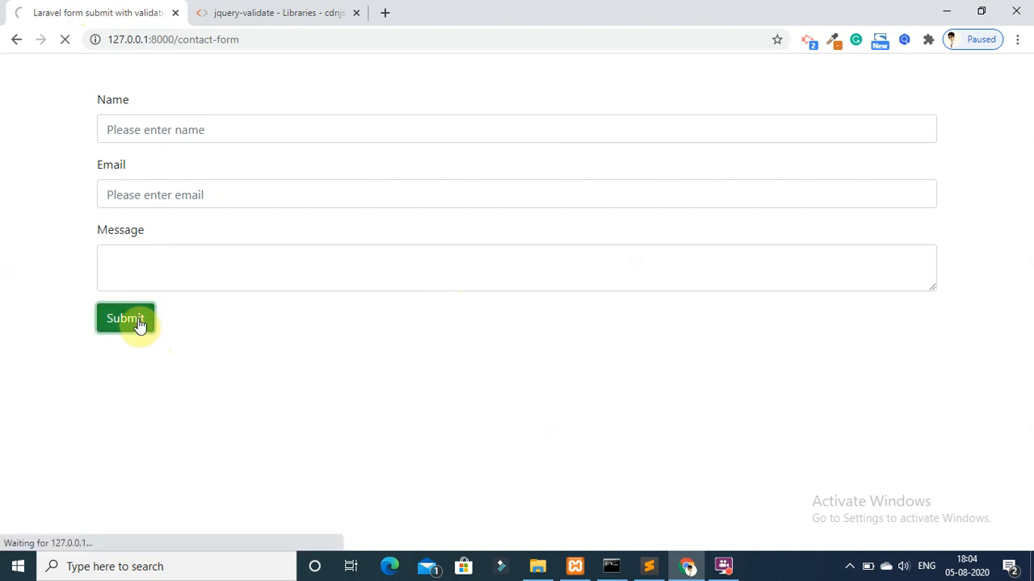
pyautogui.click(125, 318)
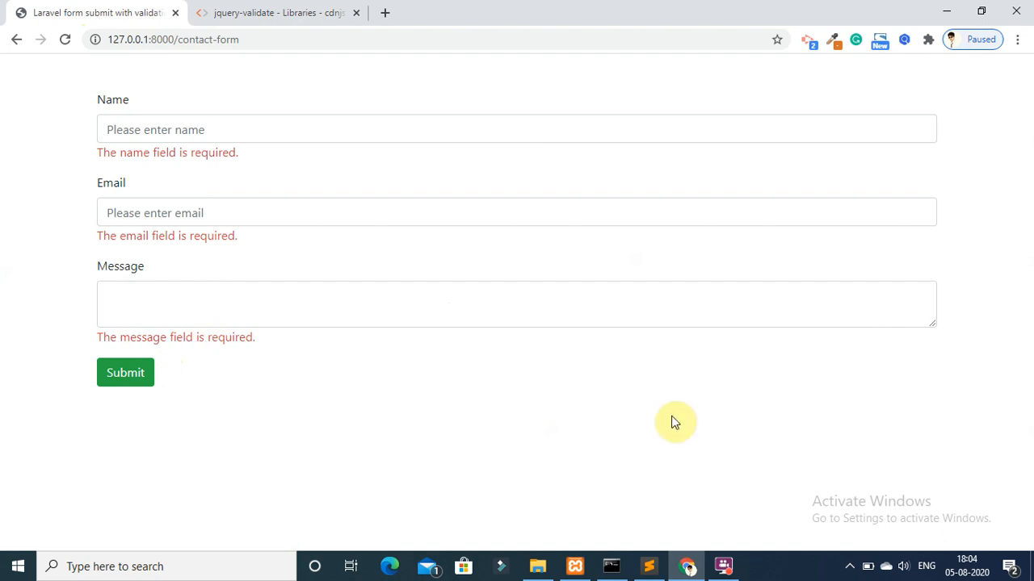
pyautogui.click(648, 566)
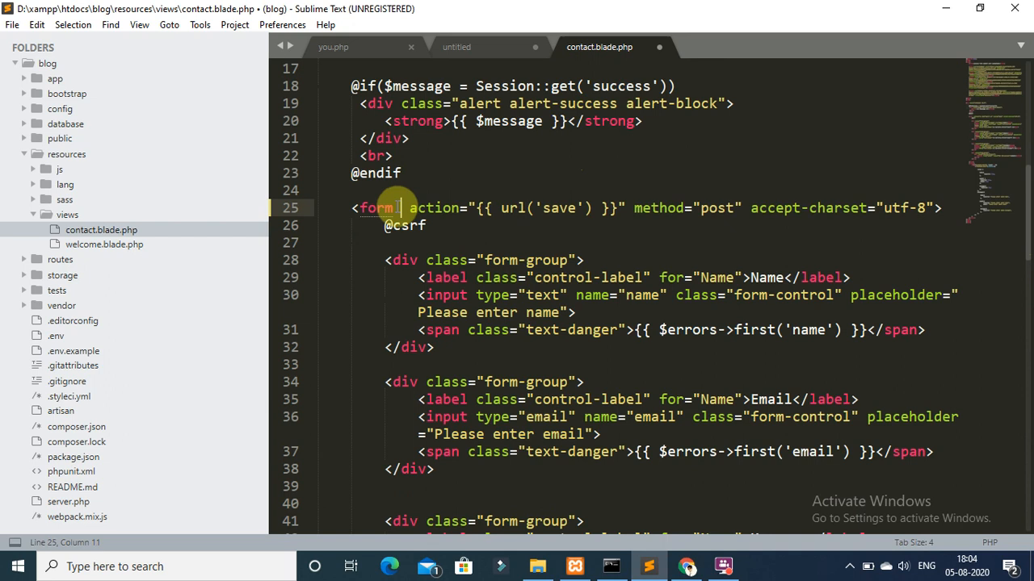
# Step: Add id="contact_form" to the form tag, save the view, and return to Chrome
pyautogui.write('id=""')
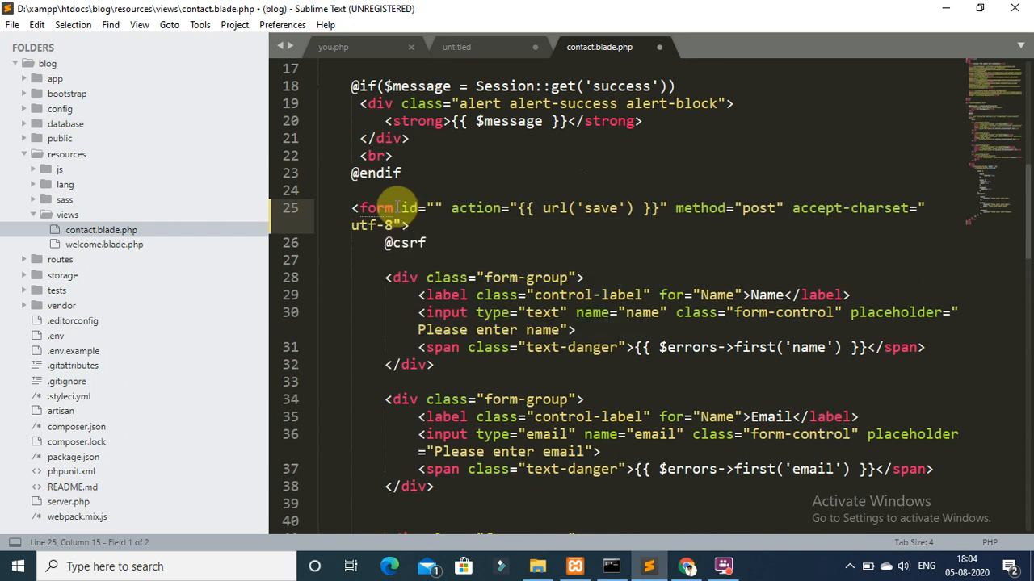
pyautogui.write('contact_f')
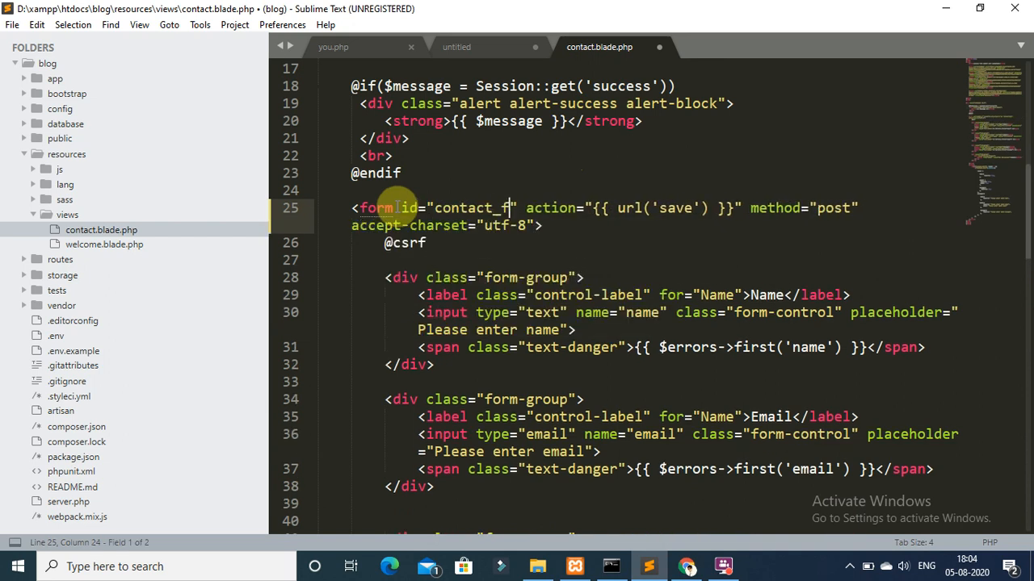
pyautogui.write('orm')
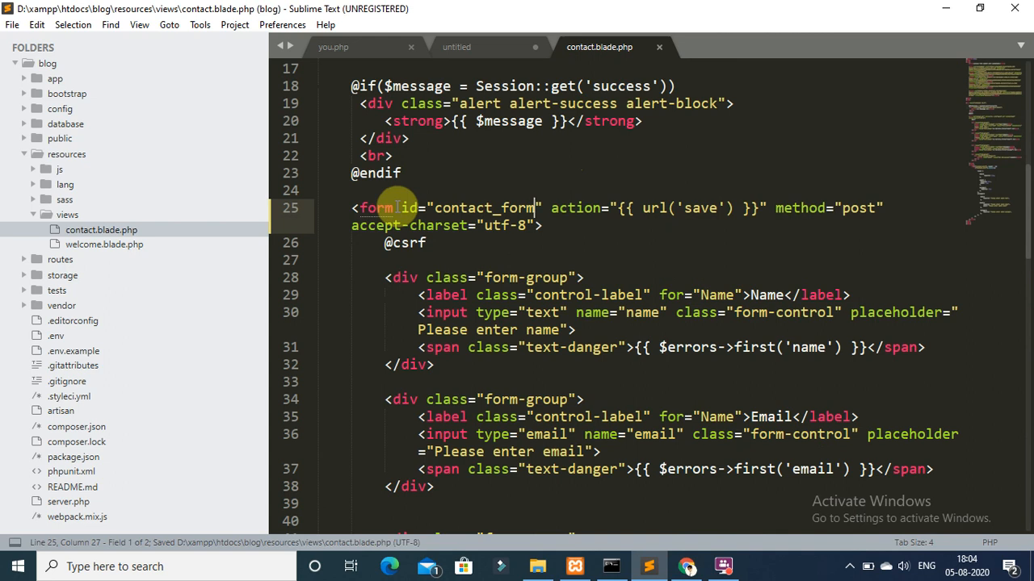
pyautogui.click(688, 566)
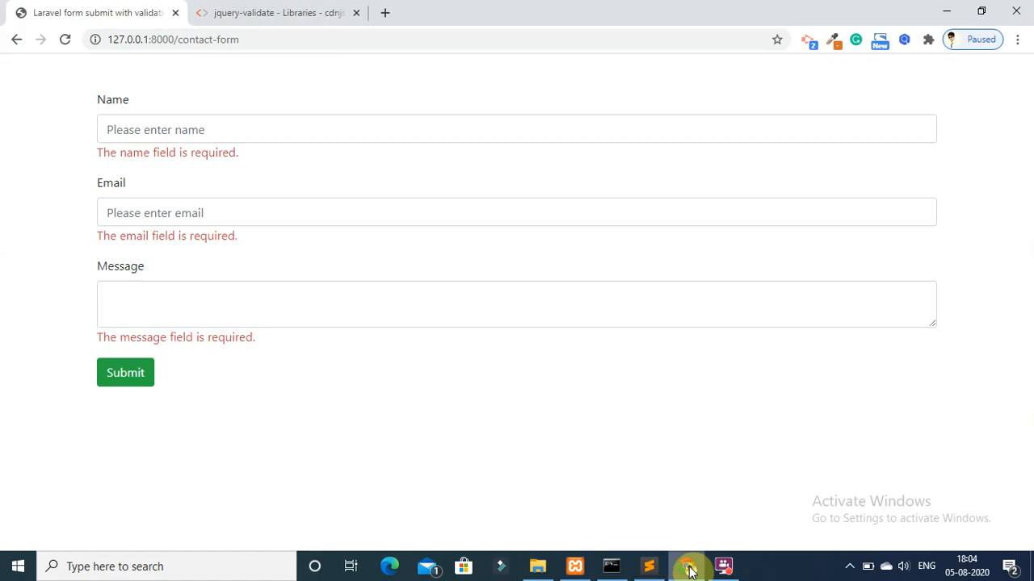
# Step: Reload and submit the empty form, confirming the custom 'Please enter valid name' message appears
pyautogui.click(125, 372)
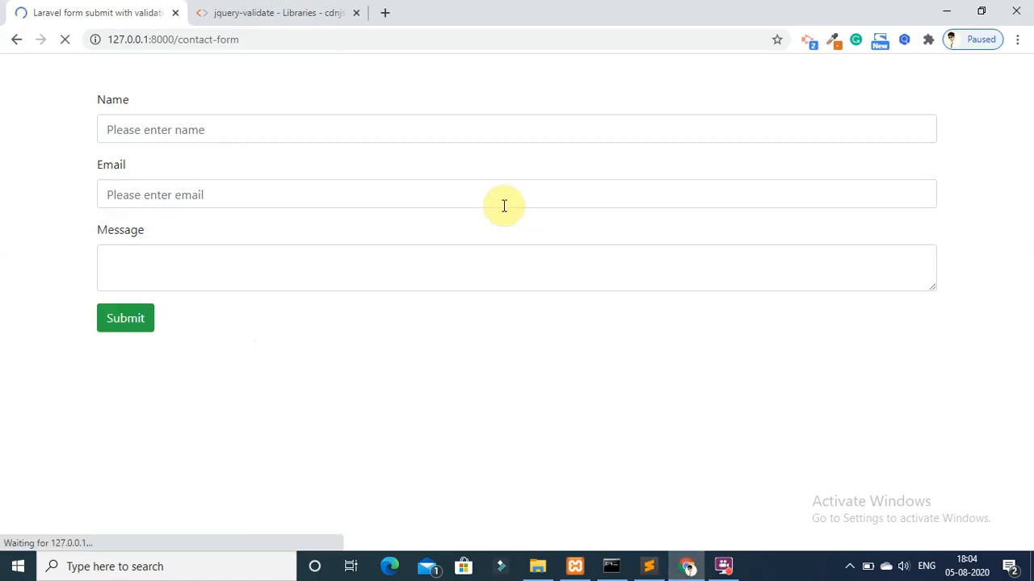
pyautogui.click(125, 318)
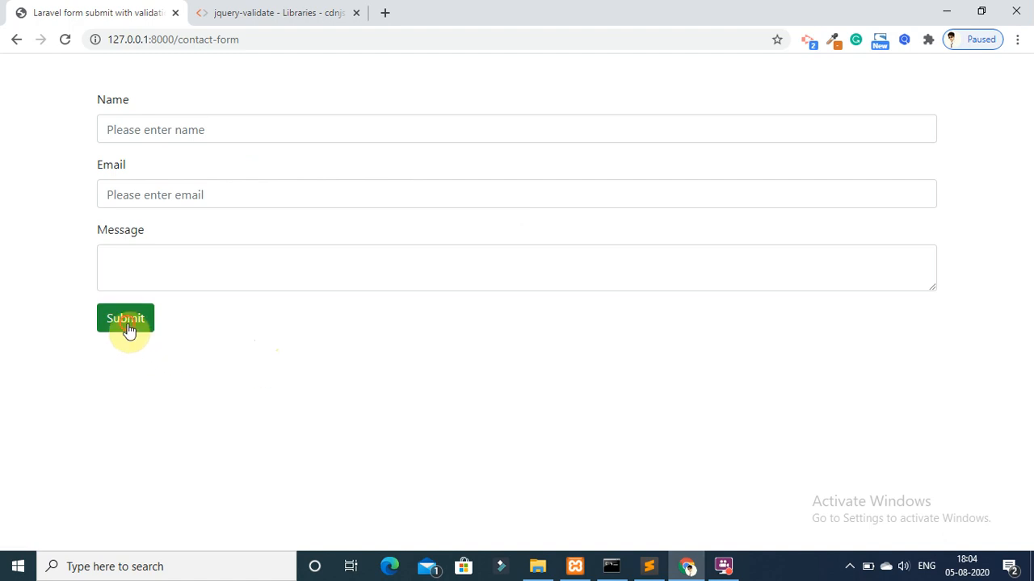
pyautogui.click(125, 317)
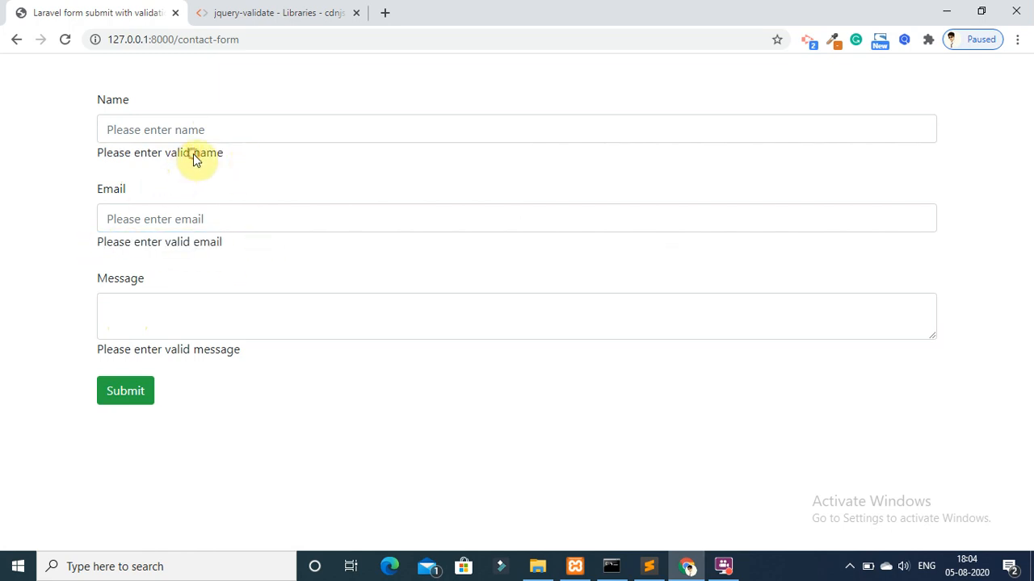
pyautogui.doubleClick(160, 152)
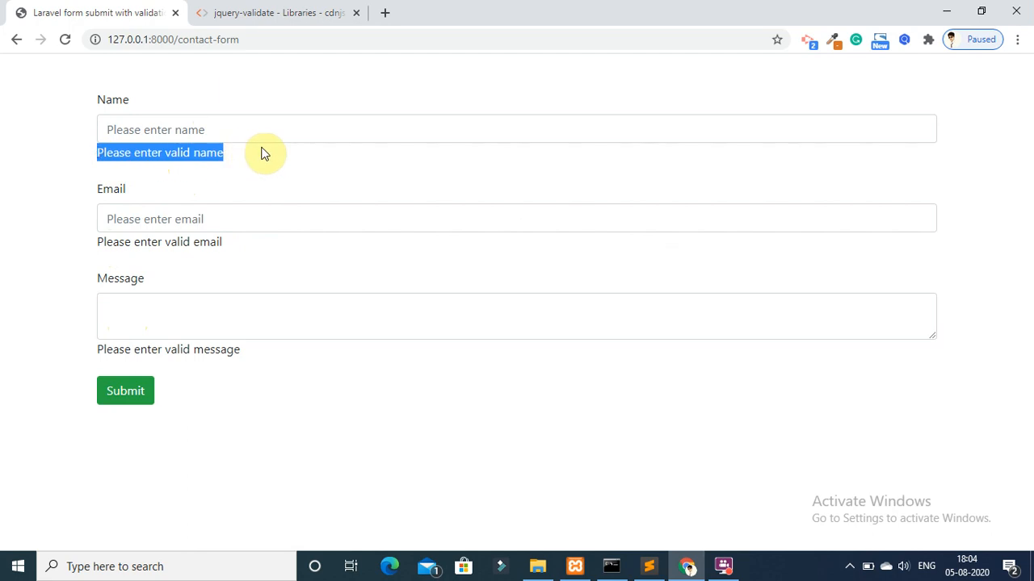
pyautogui.moveTo(658, 553)
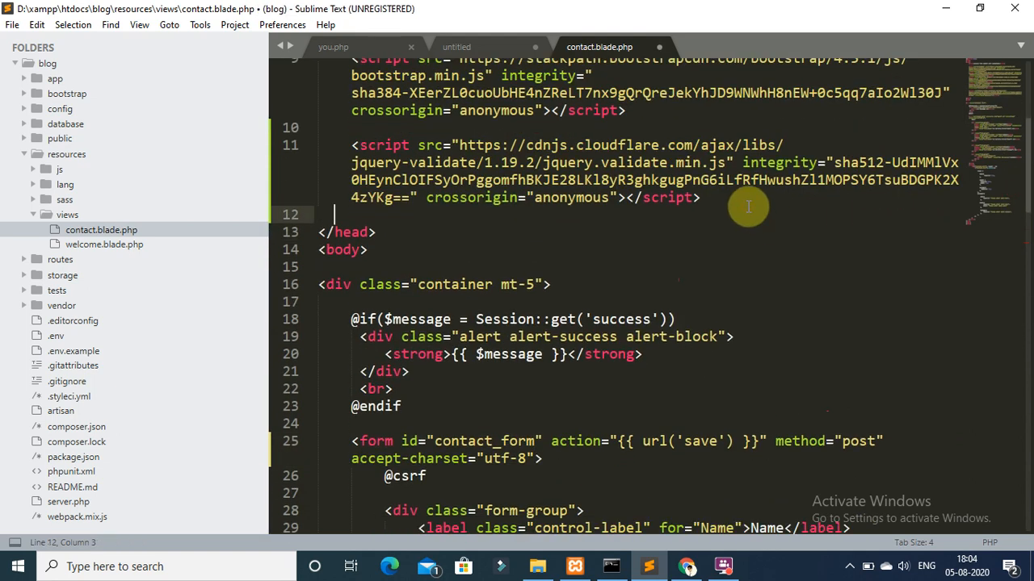
# Step: Add a head style block setting .error to color: red and save the contact view
pyautogui.write('<st')
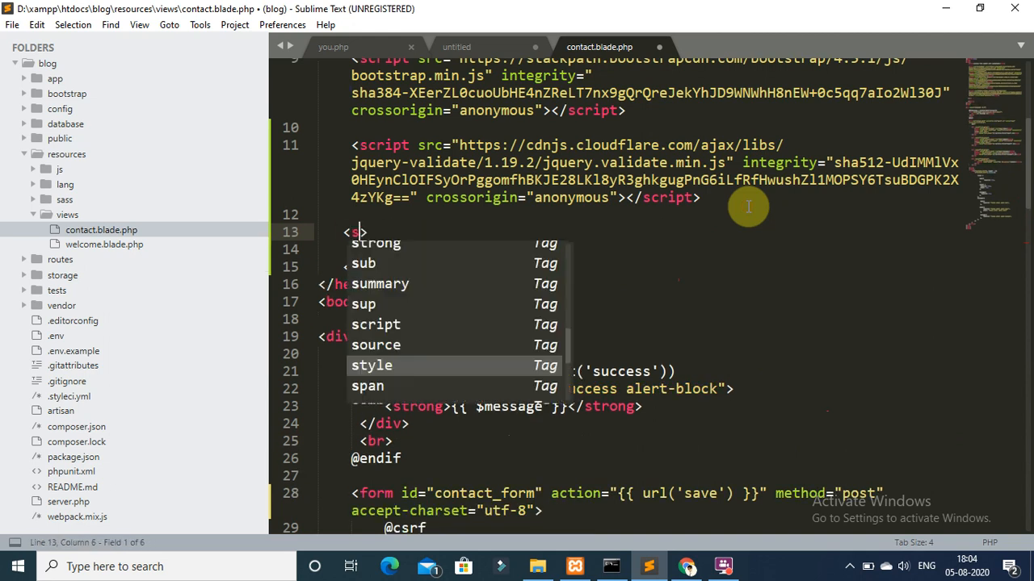
pyautogui.write('tyle')
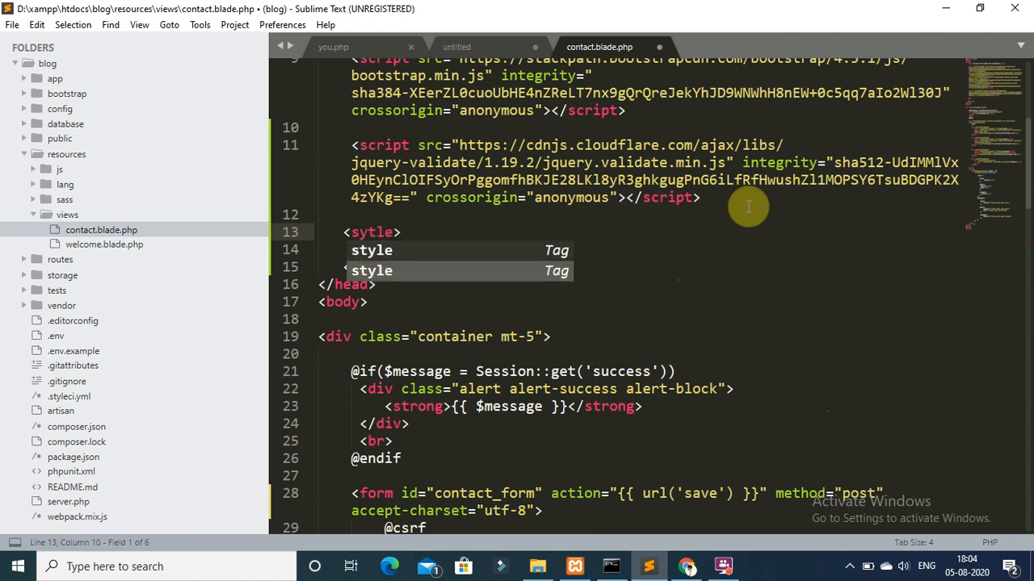
pyautogui.press('tab')
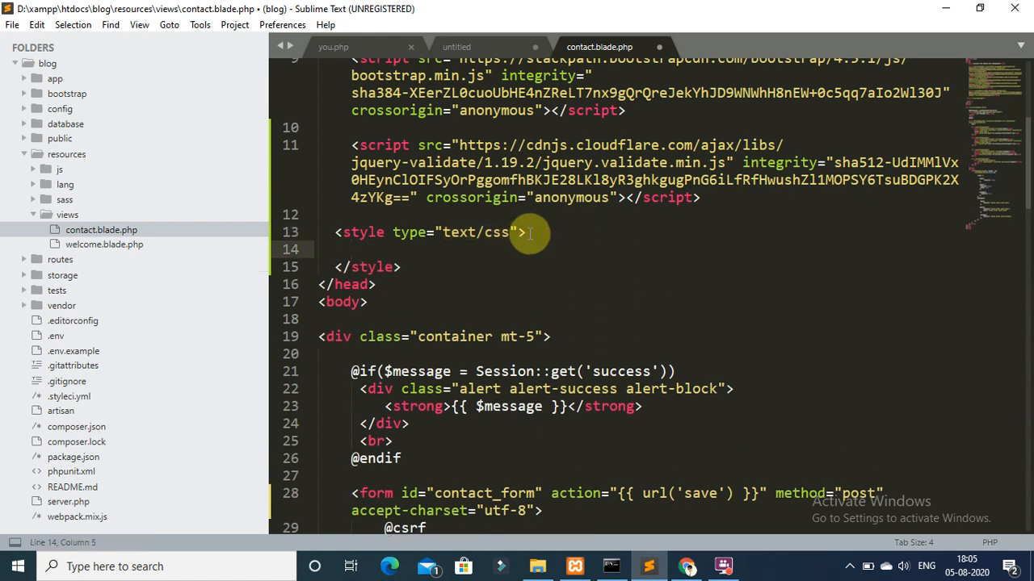
pyautogui.write('.error{')
pyautogui.write('c')
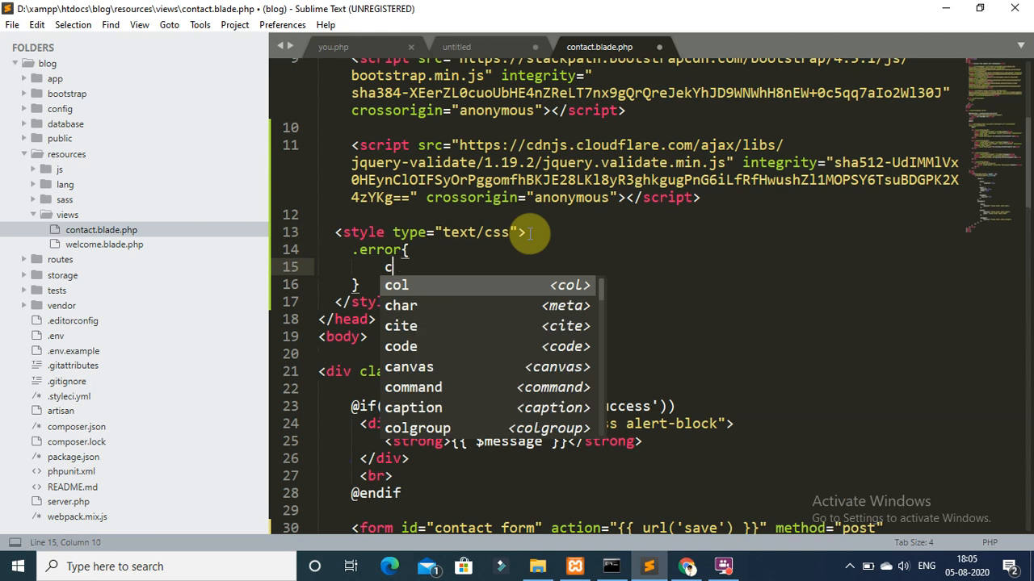
pyautogui.write('olro')
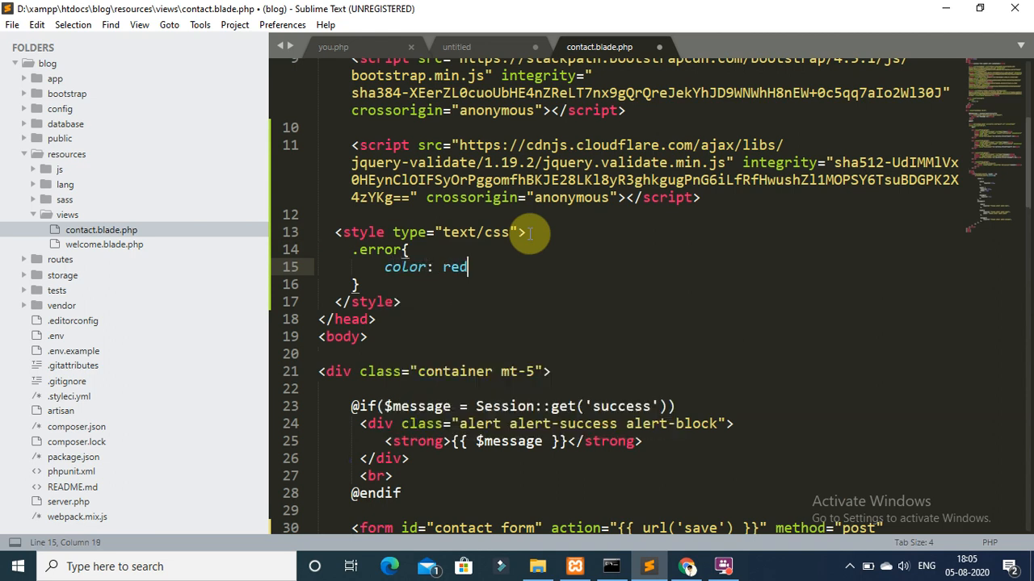
pyautogui.press('ctrl+s')
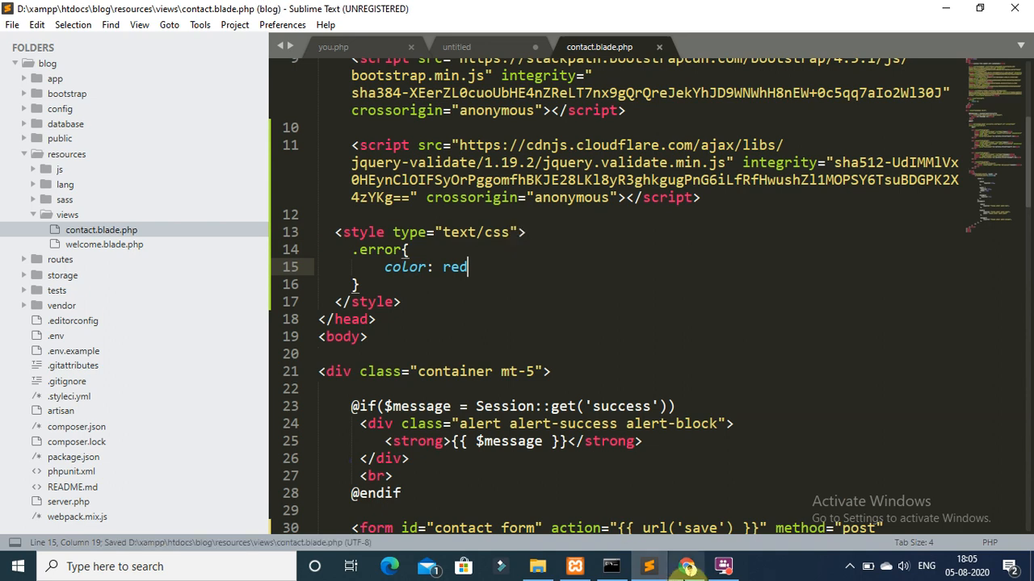
# Step: Reload the contact page in Chrome and submit it empty to see red 'Please enter valid' errors
pyautogui.click(685, 566)
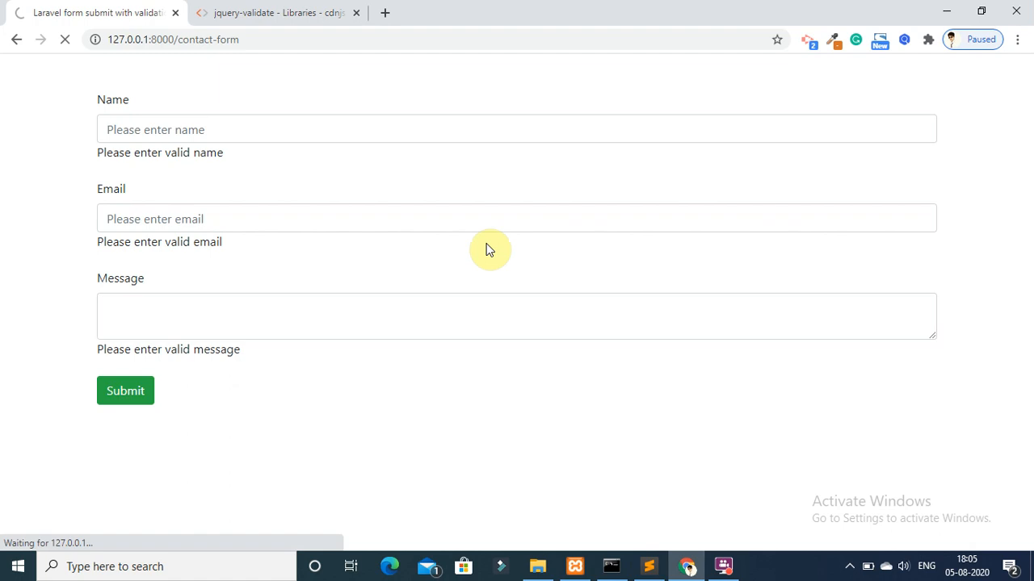
pyautogui.click(125, 390)
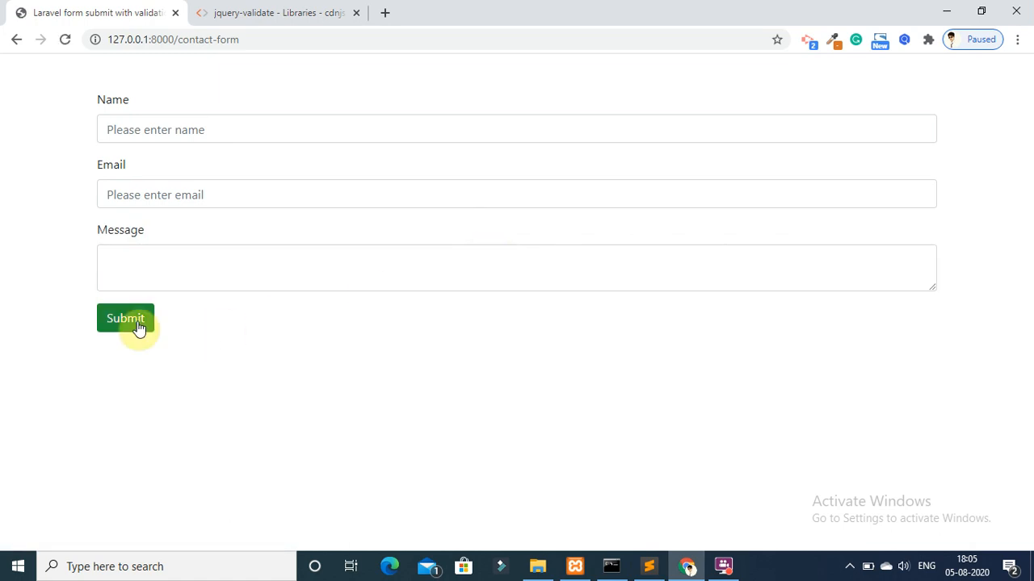
pyautogui.click(125, 317)
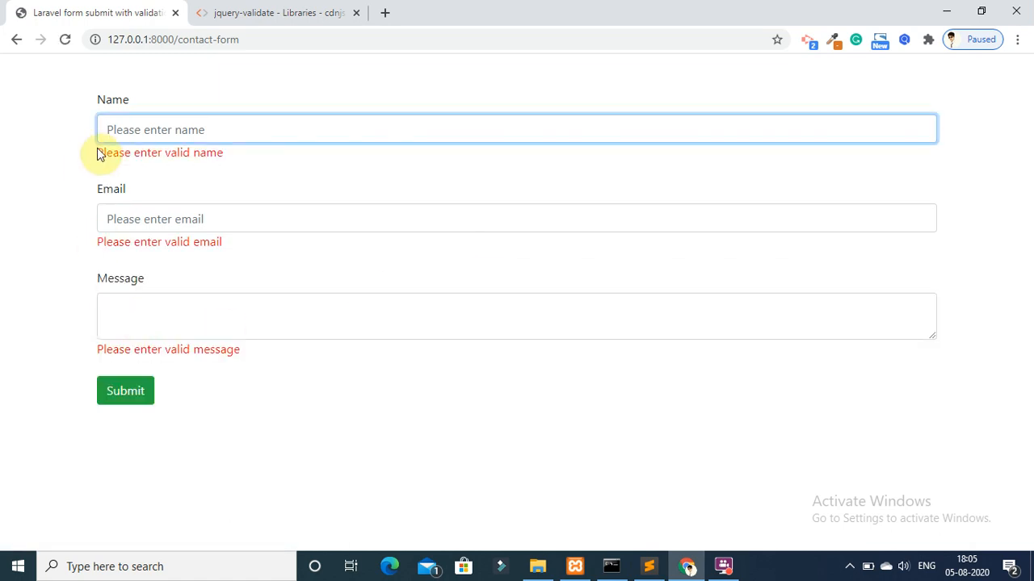